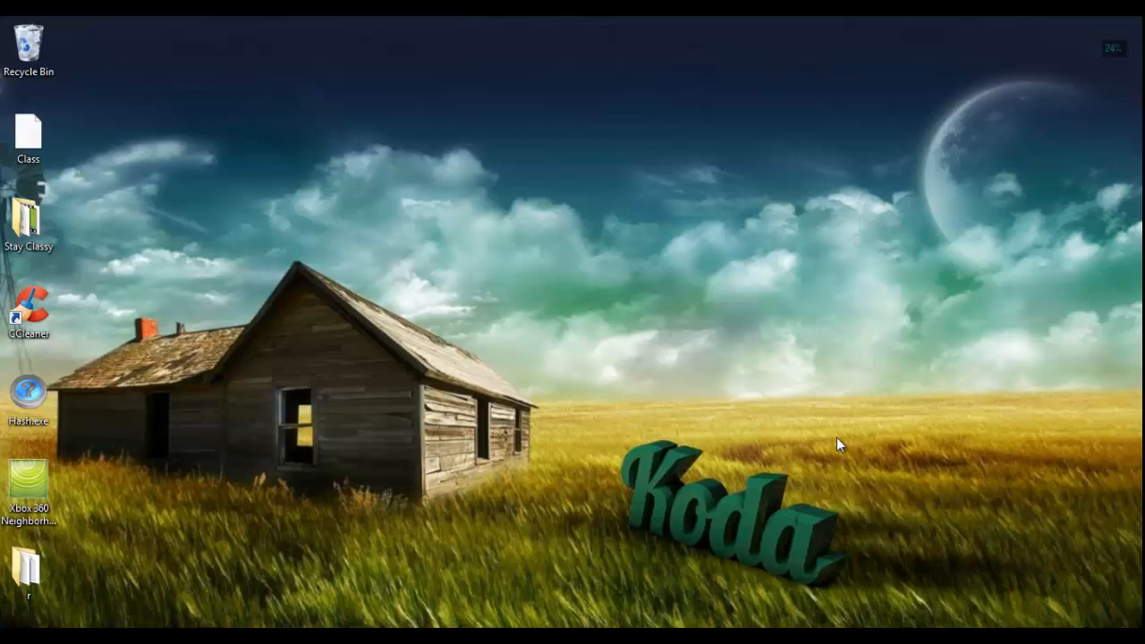
pyautogui.moveTo(799, 377)
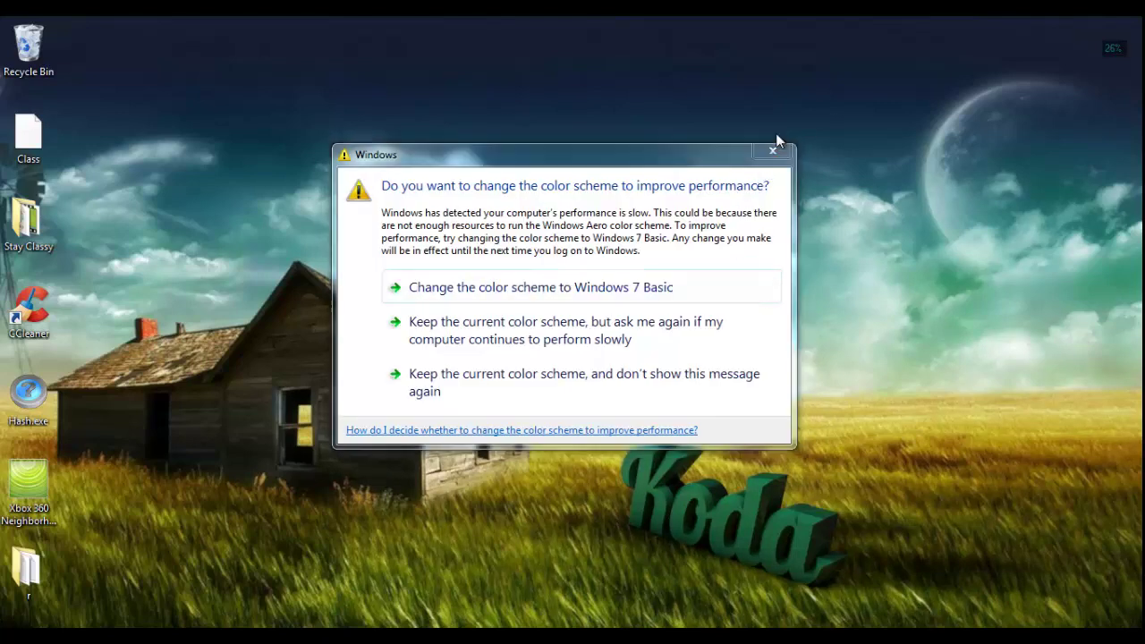
# - Replace Hello on the cheat sheet's intitle line with the quoted term "Hi"
pyautogui.click(773, 150)
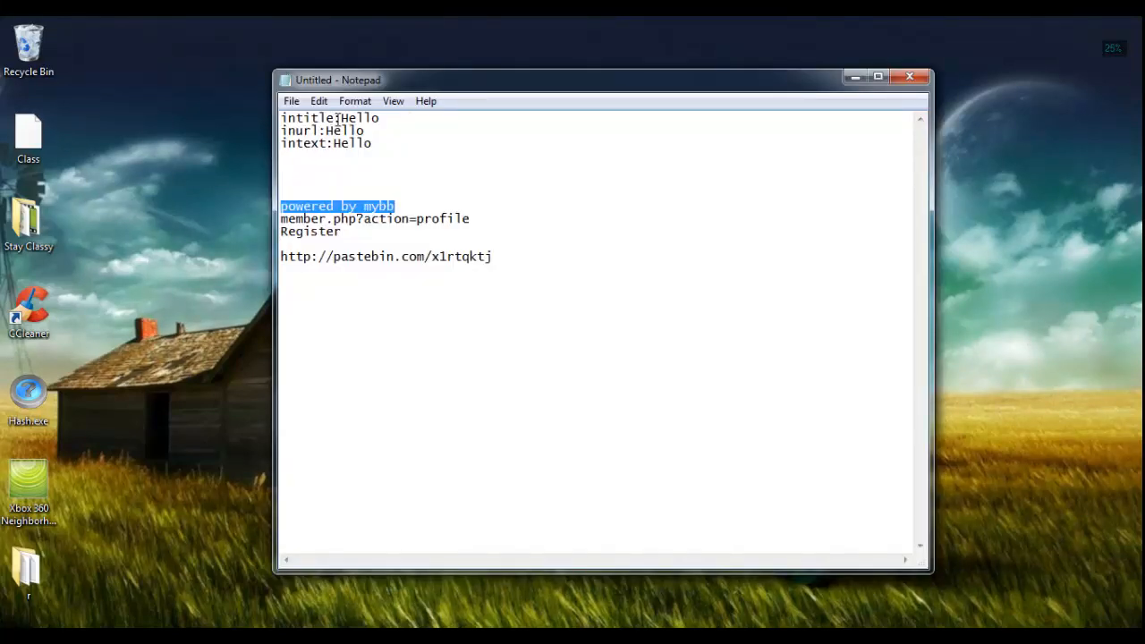
pyautogui.doubleClick(358, 119)
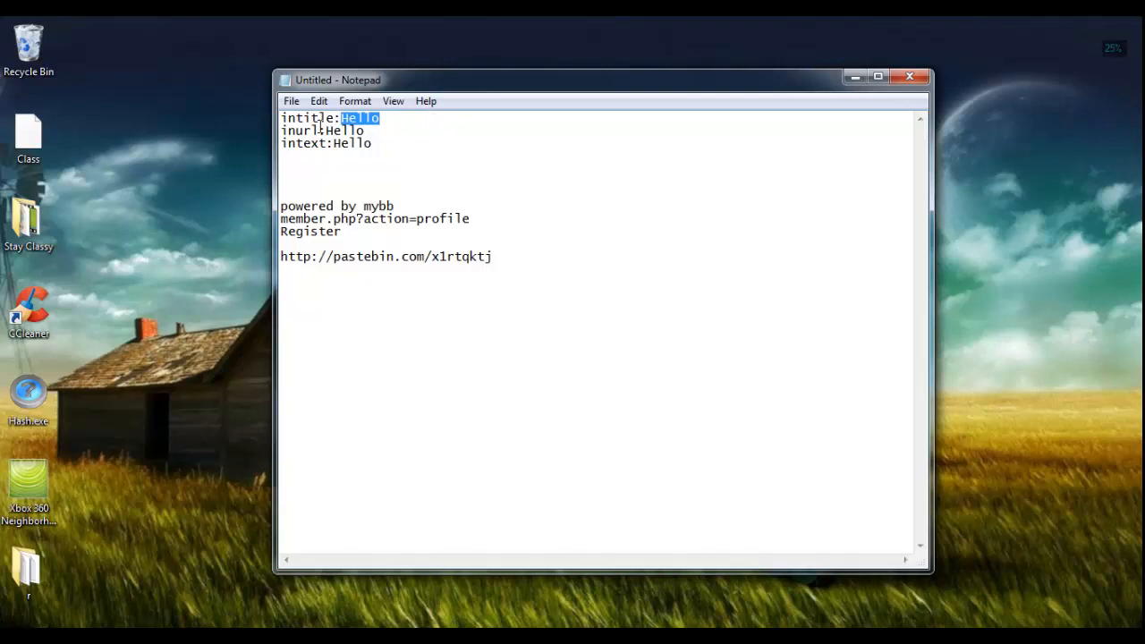
pyautogui.doubleClick(308, 118)
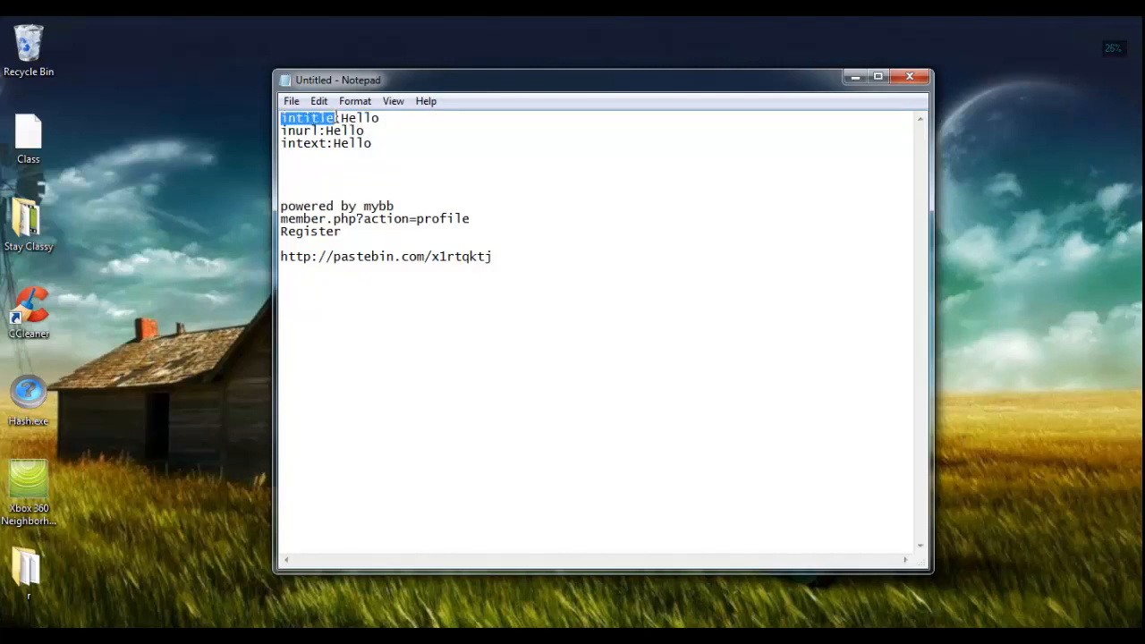
pyautogui.moveTo(375, 138)
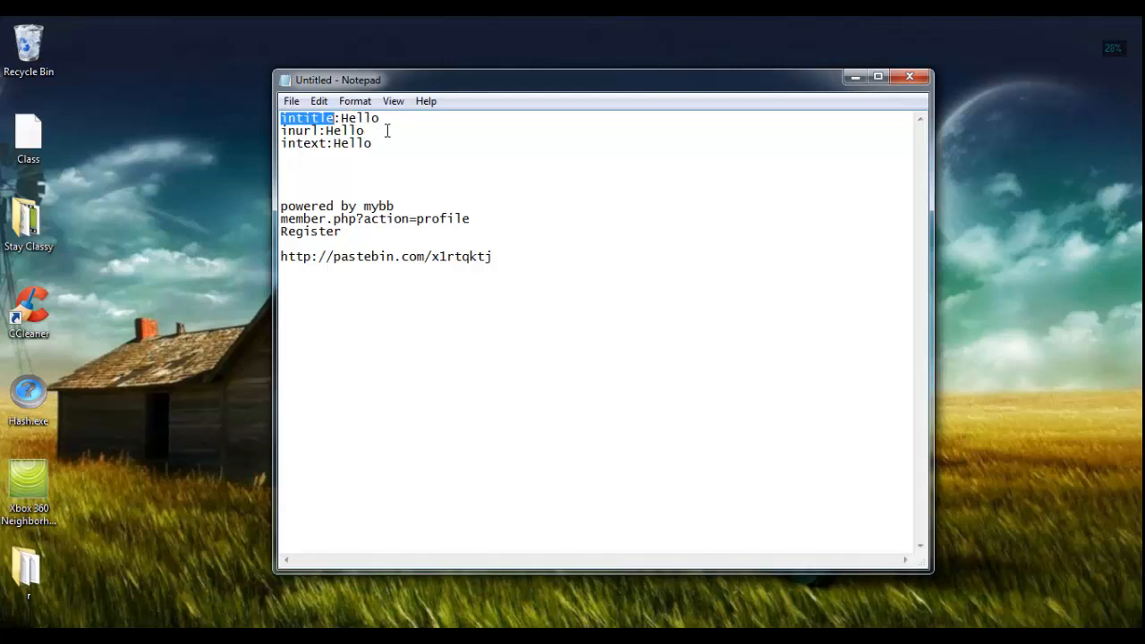
pyautogui.moveTo(383, 129)
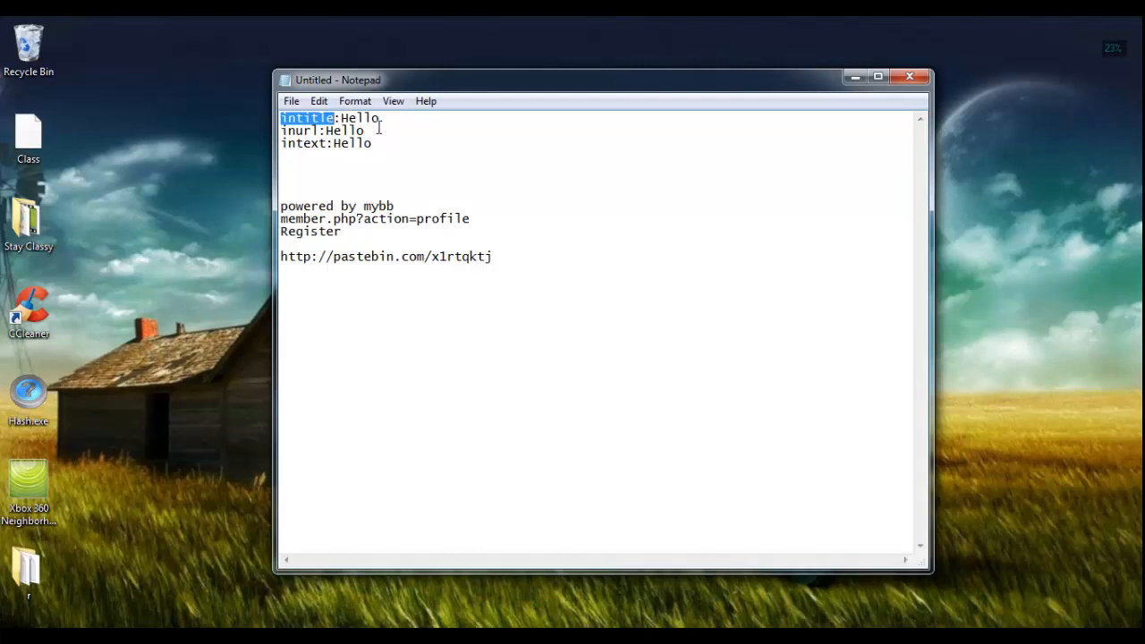
pyautogui.moveTo(391, 125)
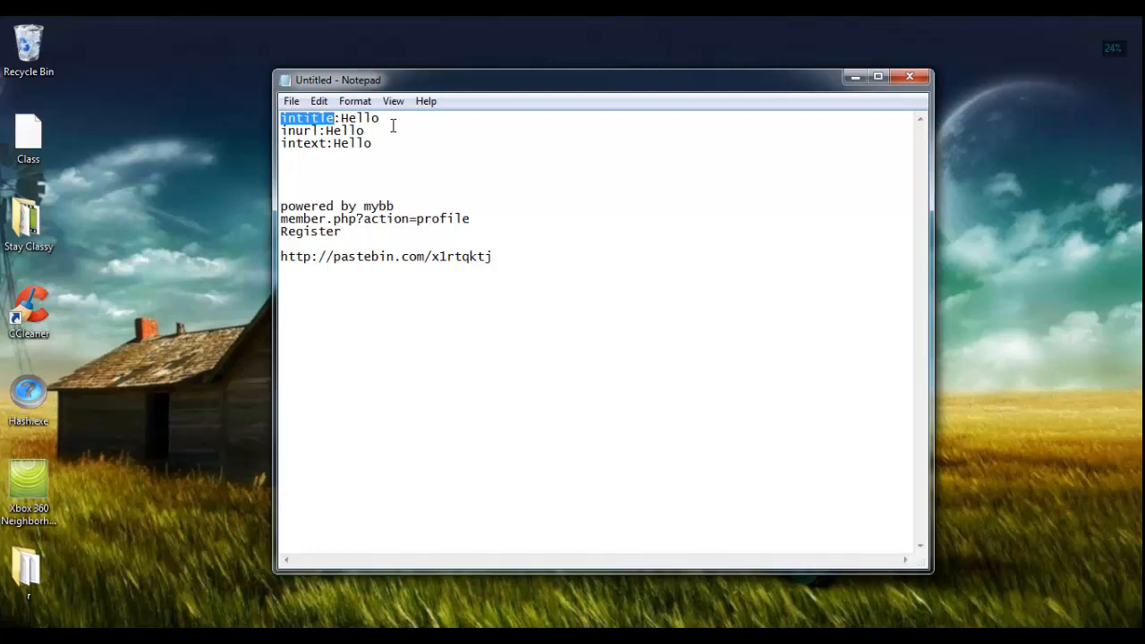
pyautogui.doubleClick(358, 118)
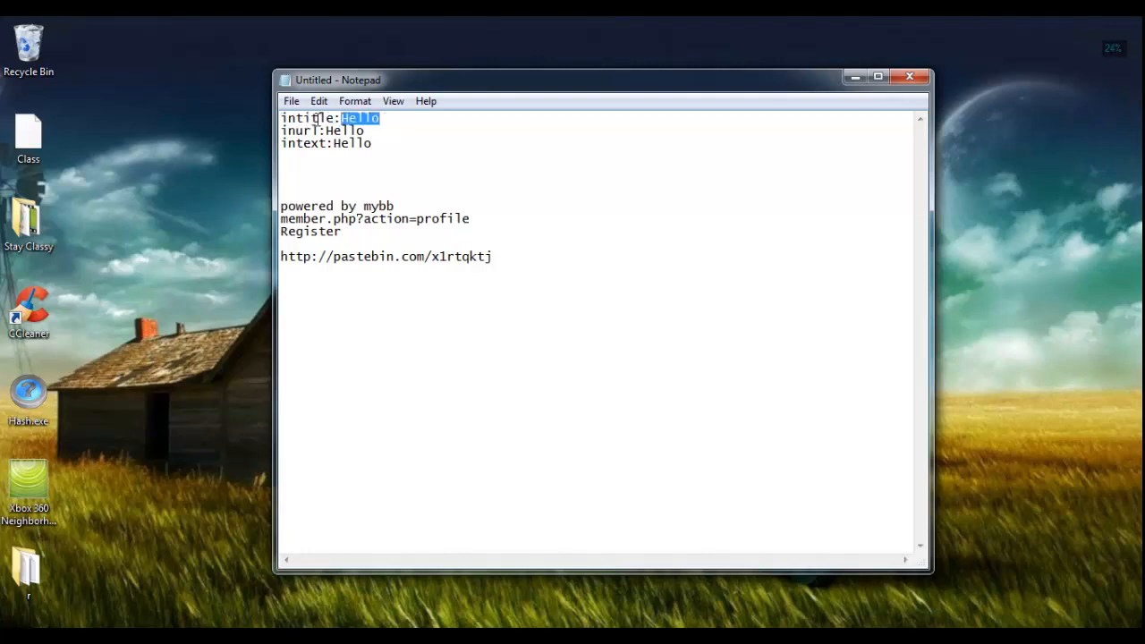
pyautogui.doubleClick(308, 118)
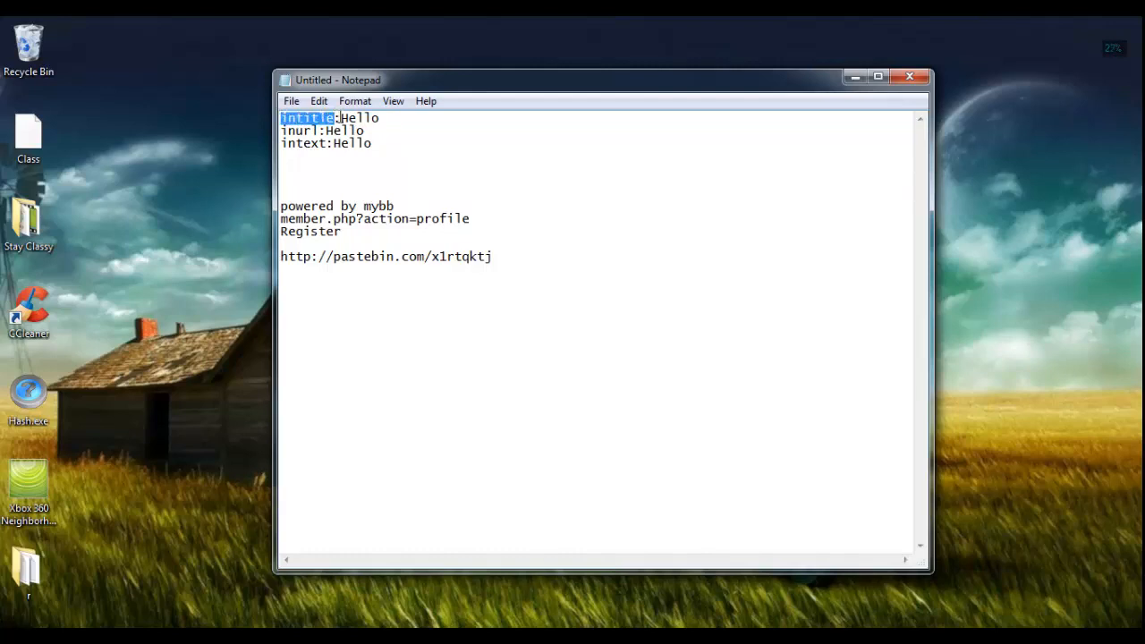
pyautogui.doubleClick(358, 118)
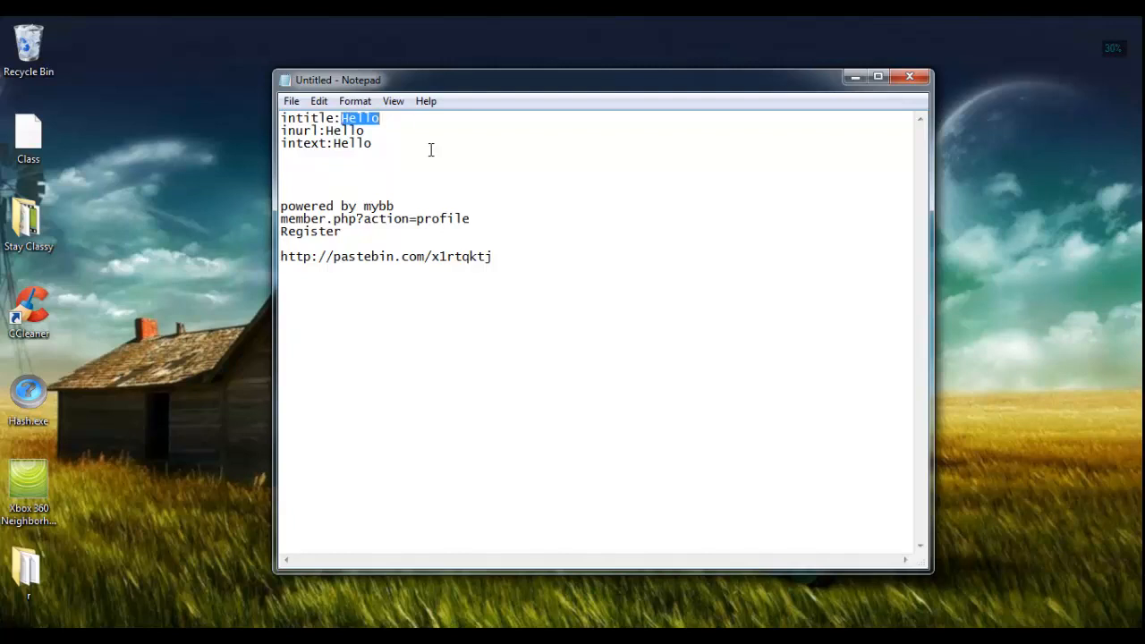
pyautogui.press('Delete')
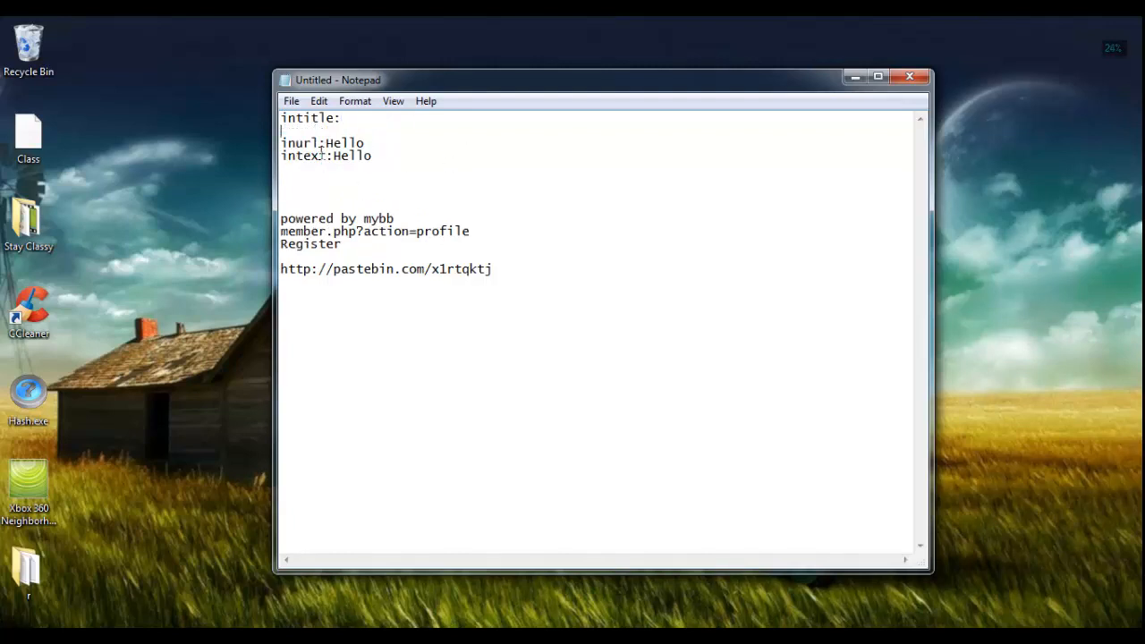
pyautogui.write('Hi')
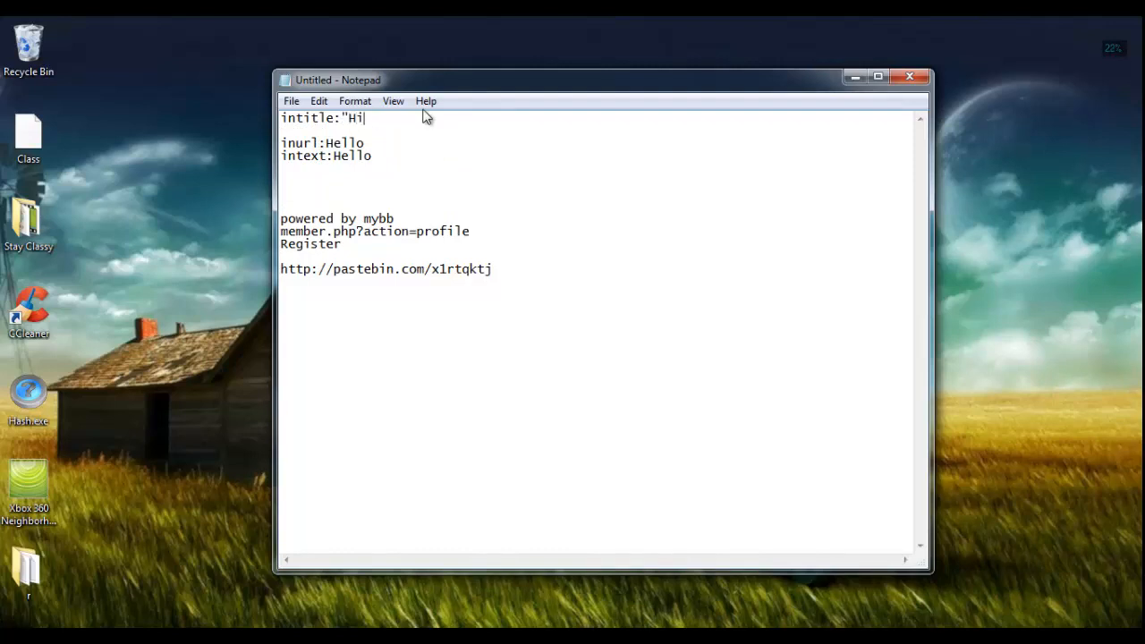
pyautogui.write('"')
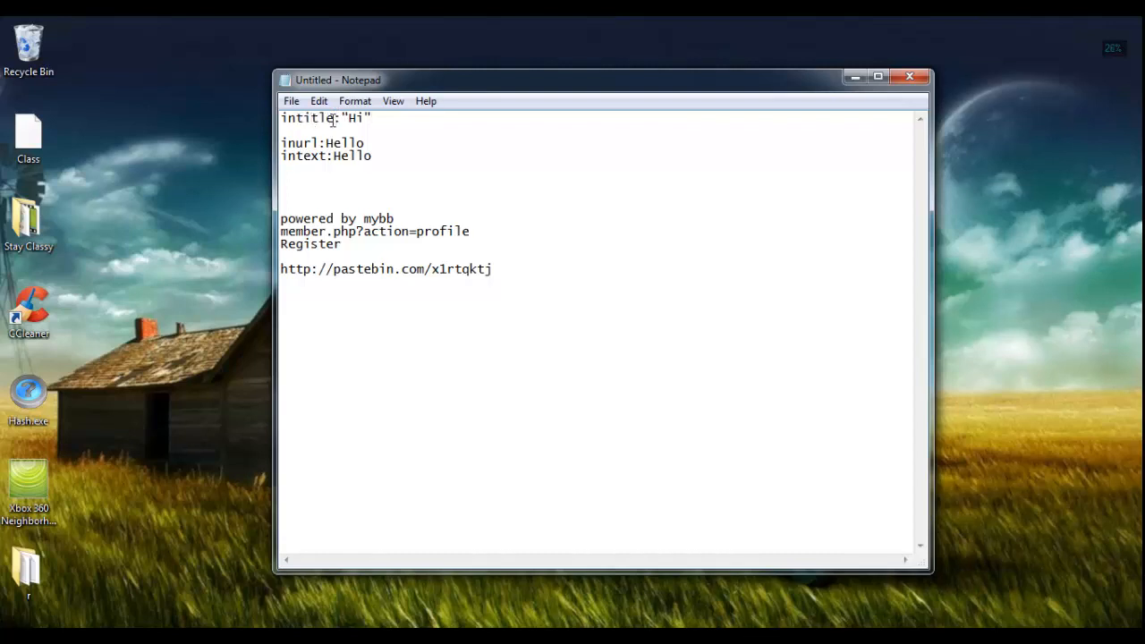
pyautogui.doubleClick(308, 118)
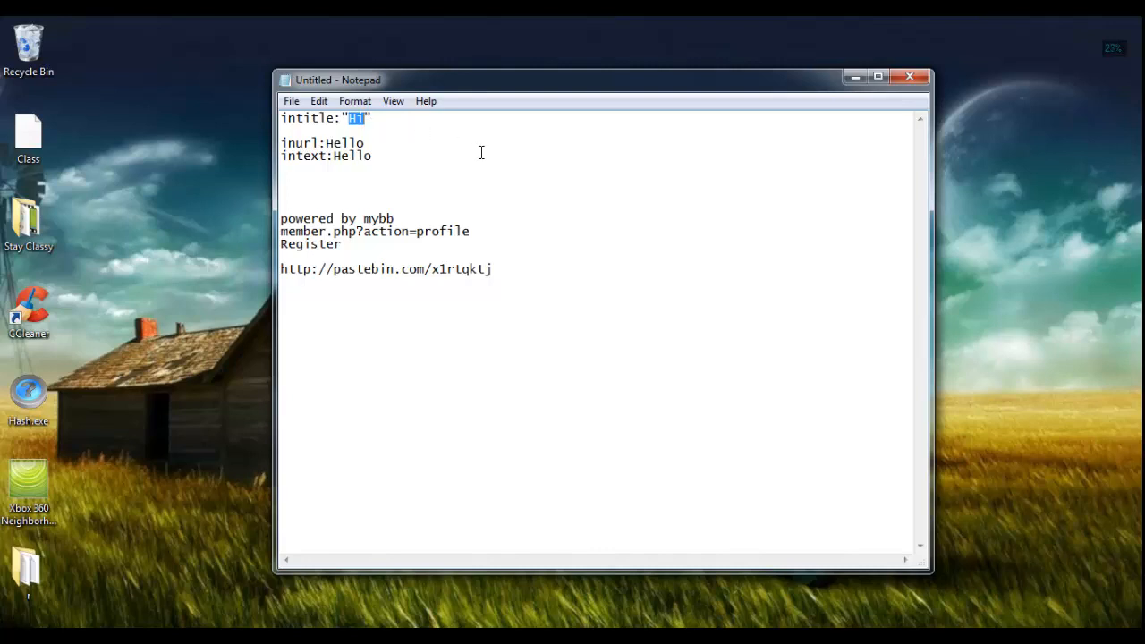
pyautogui.moveTo(383, 143)
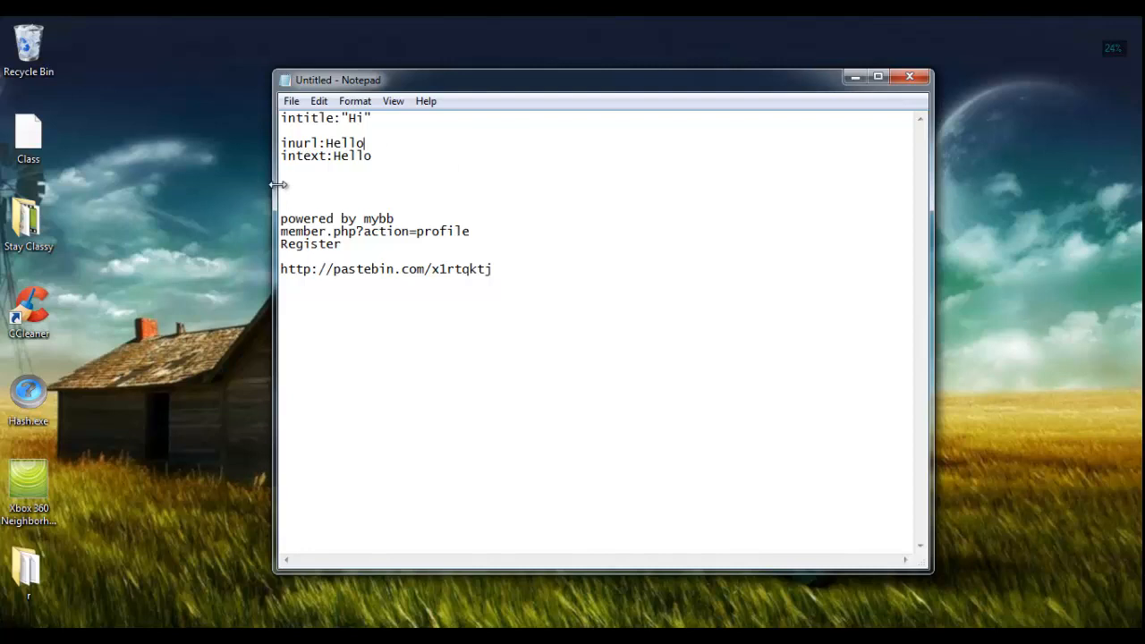
pyautogui.moveTo(419, 171)
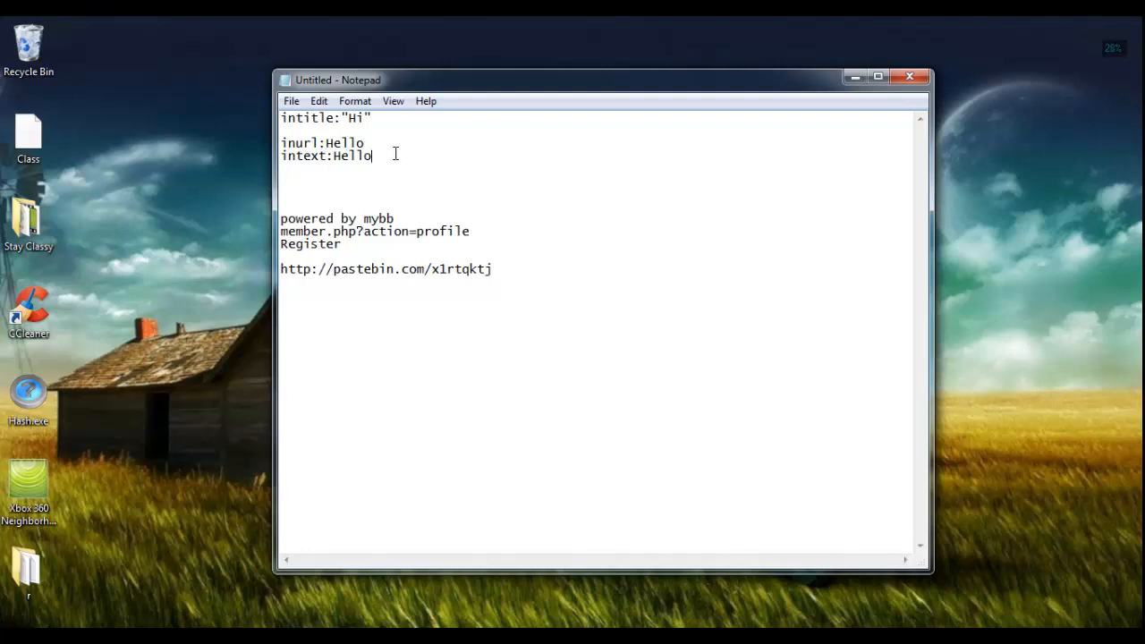
# - Separate the intitle, inurl and intext lines with blank lines and select the intext operator
pyautogui.press('Enter')
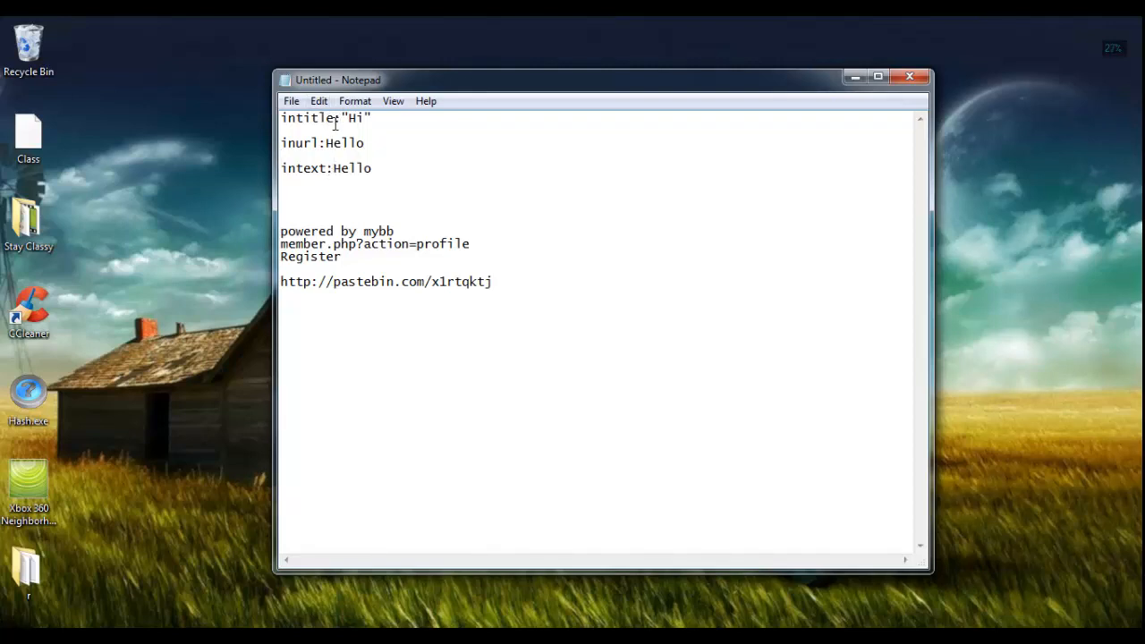
pyautogui.doubleClick(304, 168)
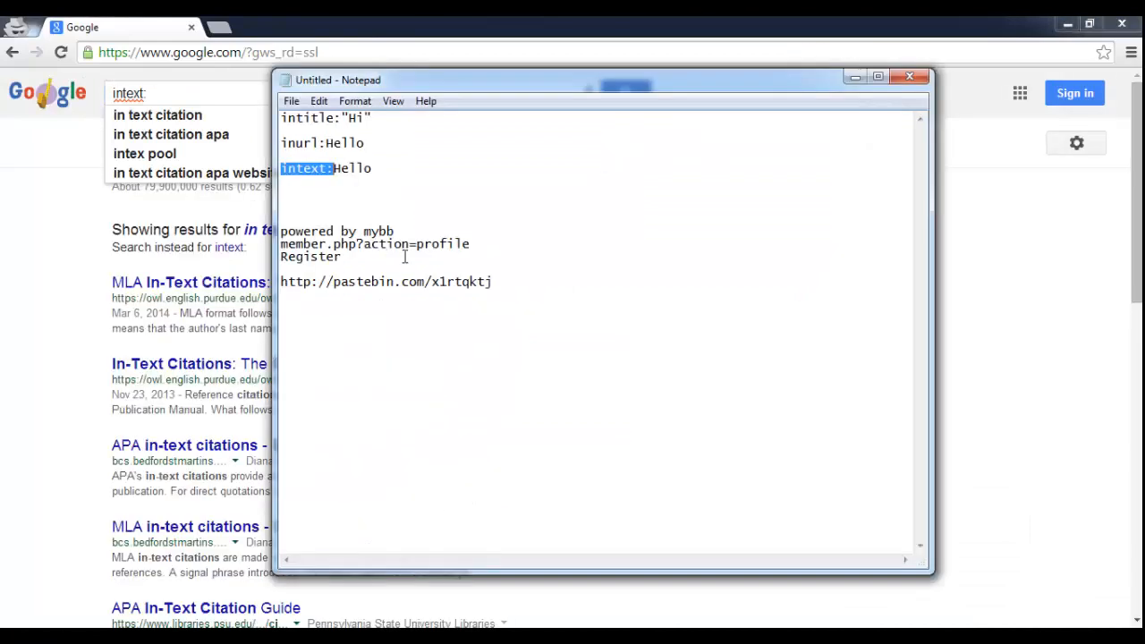
# - Run the Google search intext:"powered by mybb" and look over the MyBB forum results
pyautogui.doubleClick(337, 231)
pyautogui.write('"')
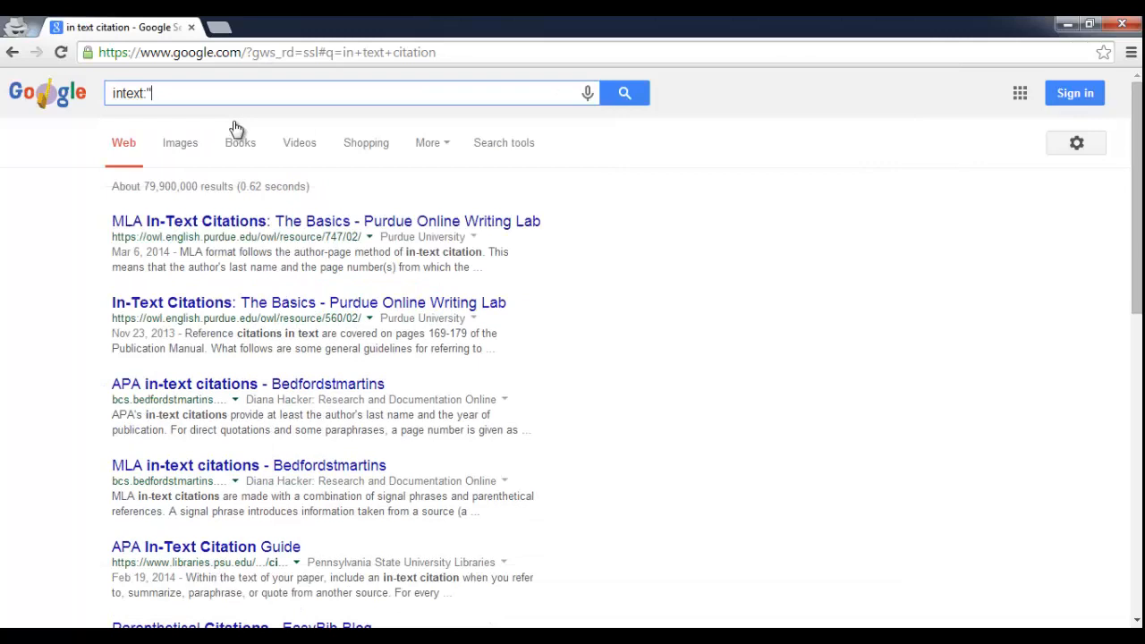
pyautogui.write('powered by mybb"')
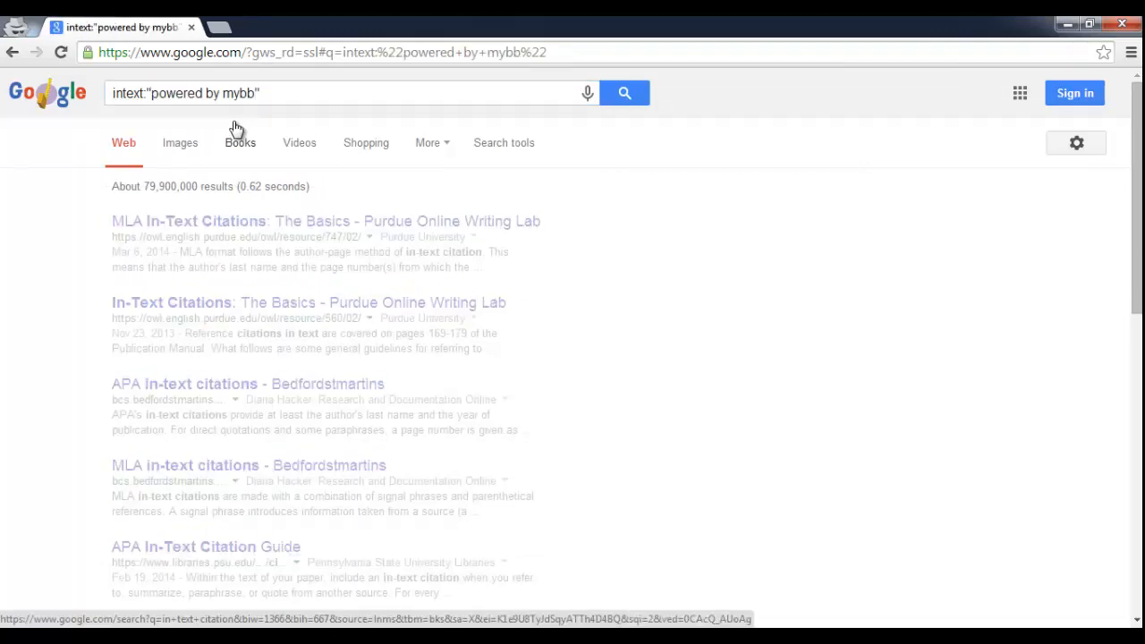
pyautogui.click(624, 93)
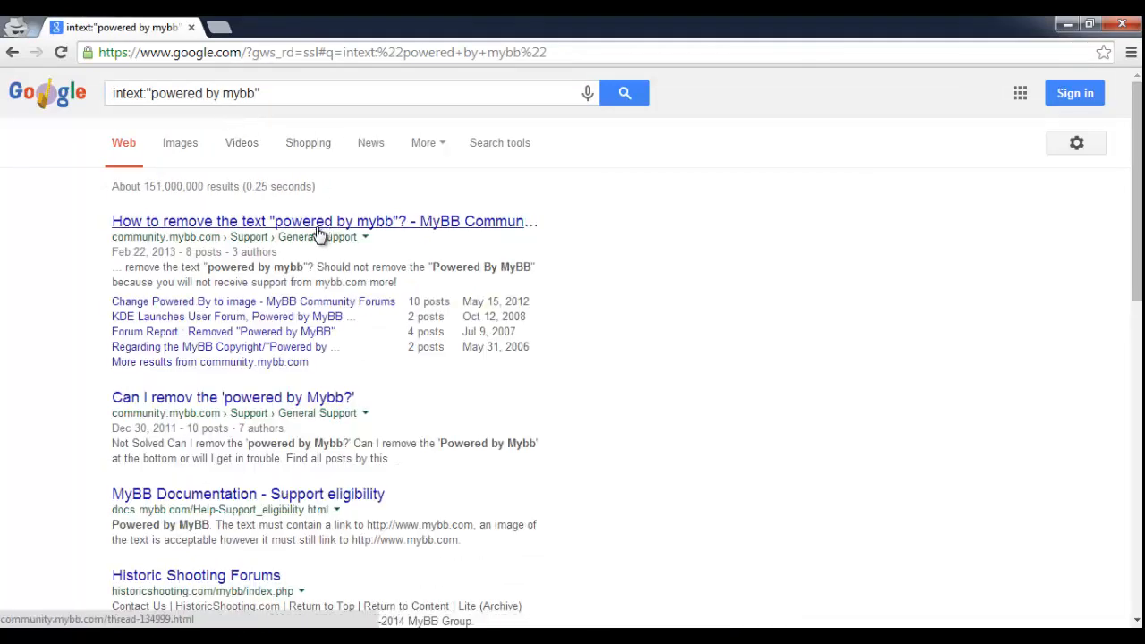
pyautogui.scroll(-3)
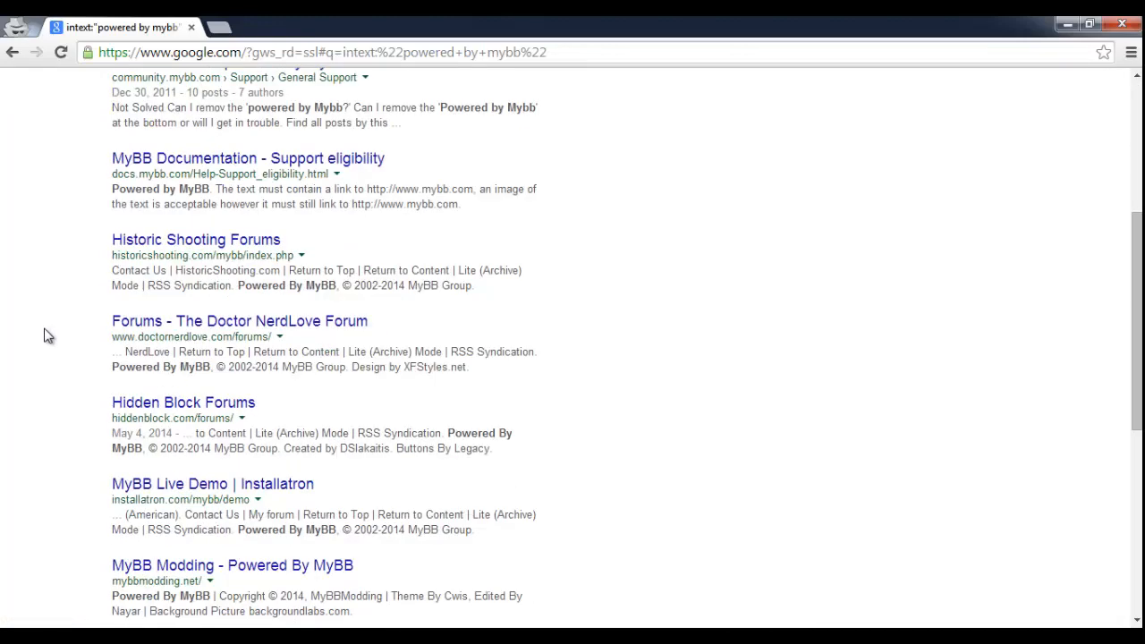
pyautogui.scroll(-3)
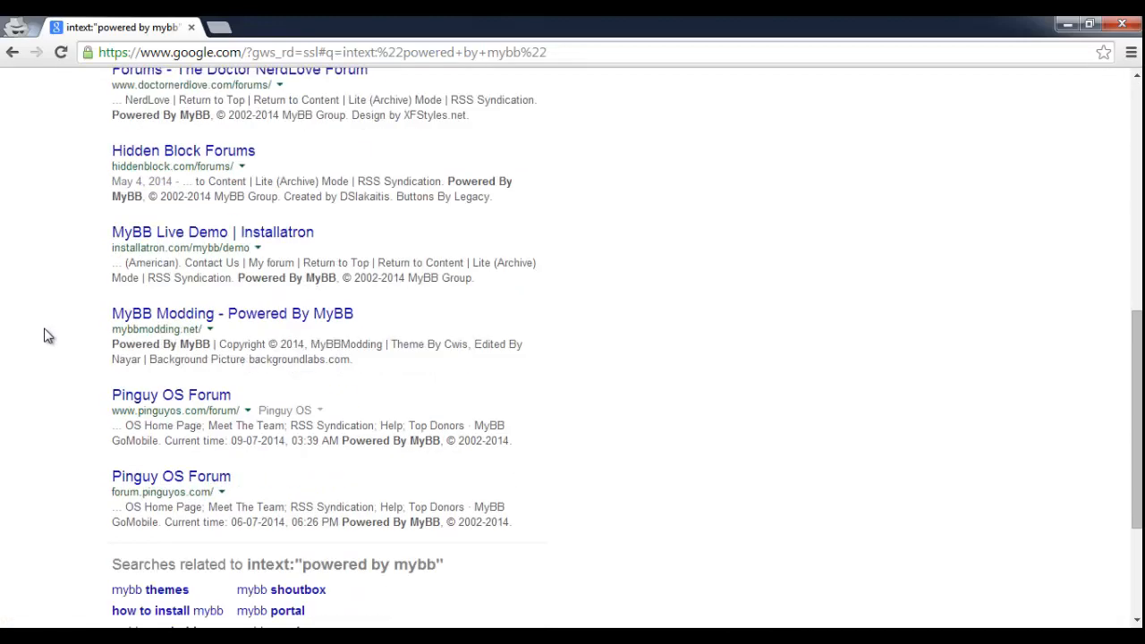
pyautogui.scroll(3)
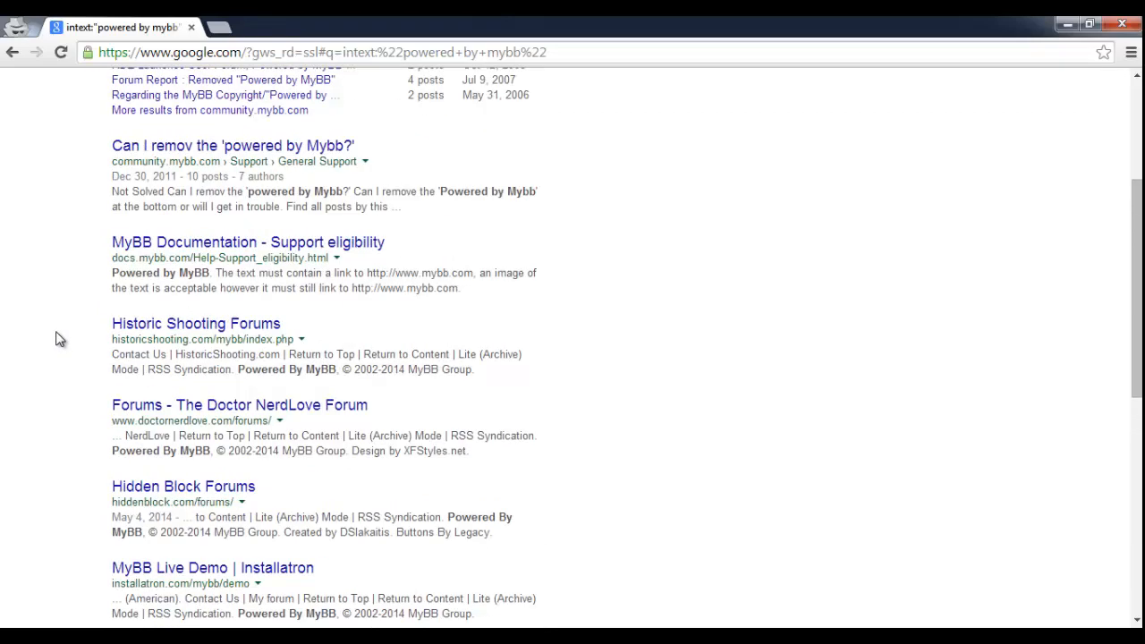
pyautogui.scroll(3)
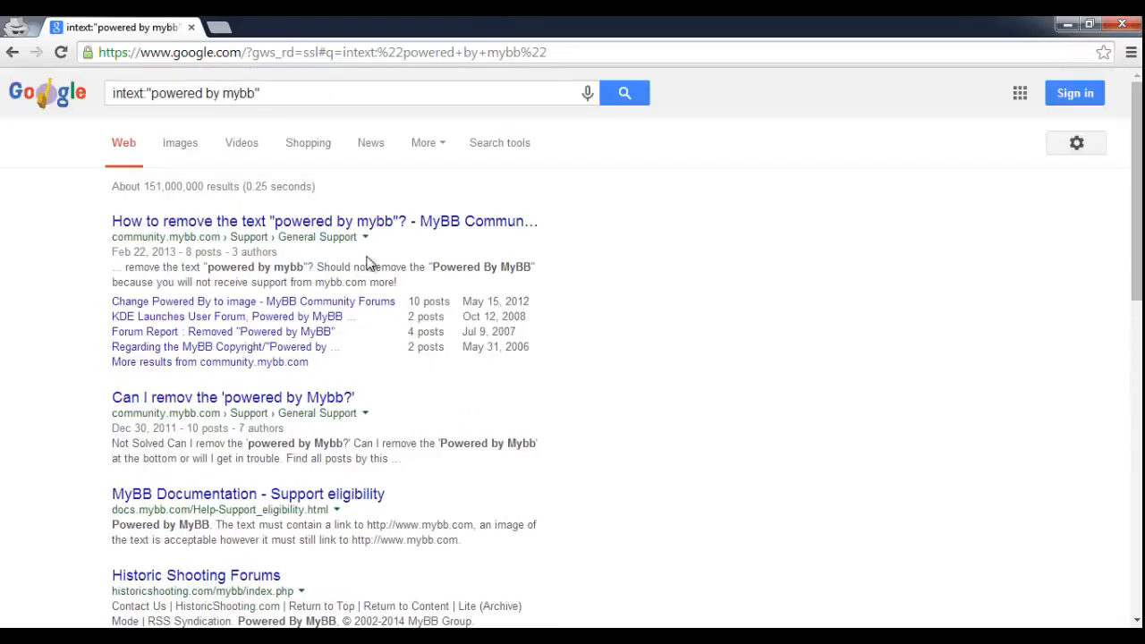
# - Move on to page 3 of the intext:"powered by mybb" results
pyautogui.scroll(-3)
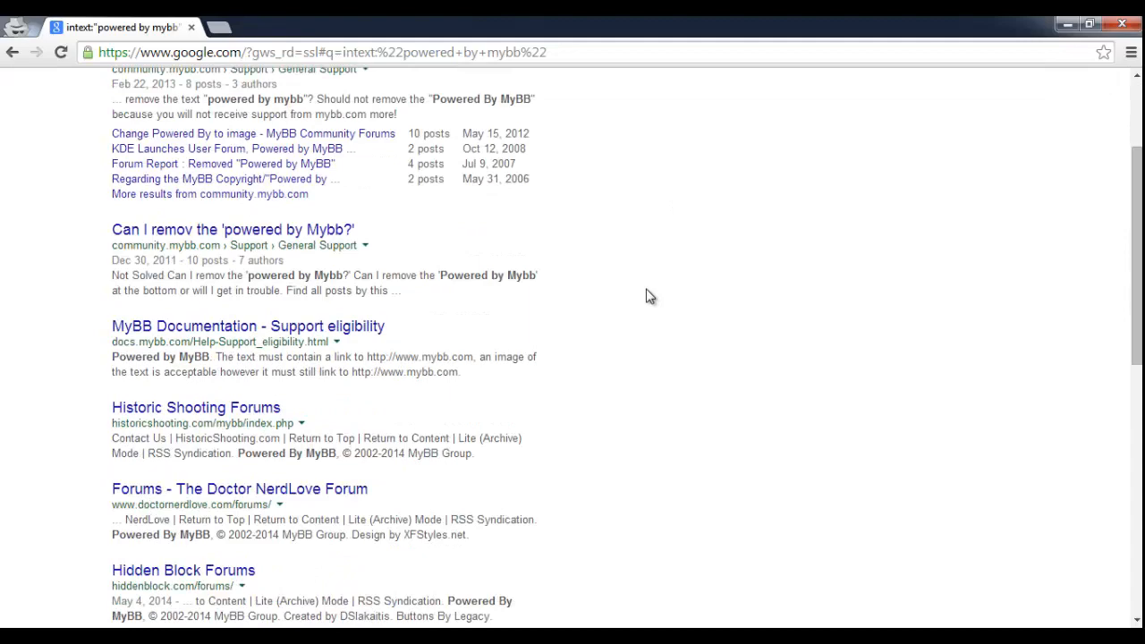
pyautogui.moveTo(639, 297)
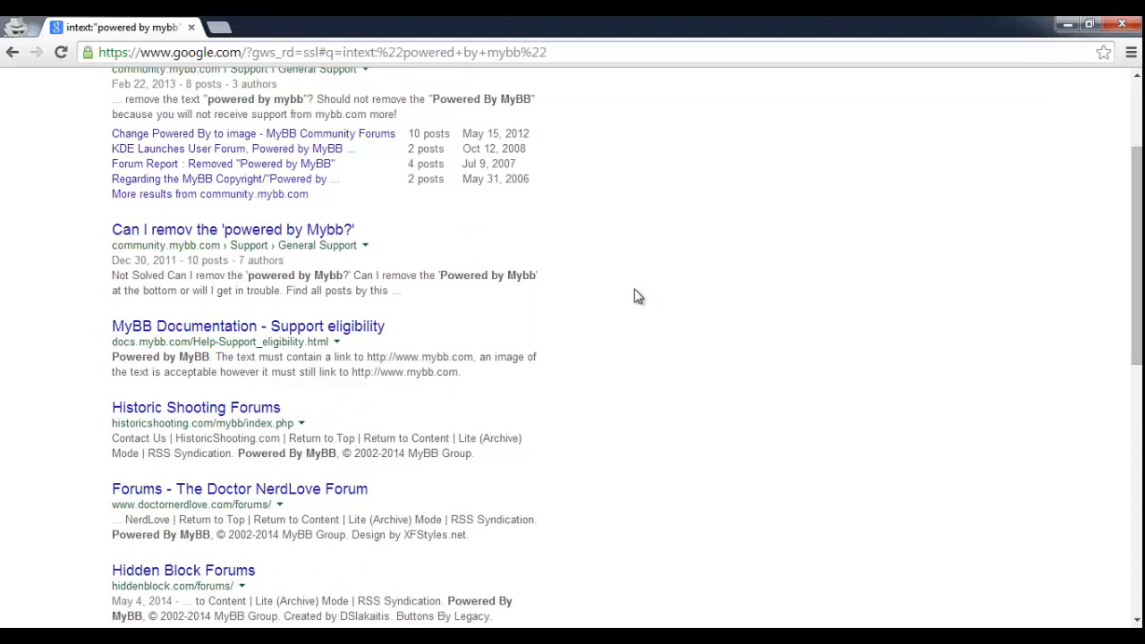
pyautogui.scroll(-3)
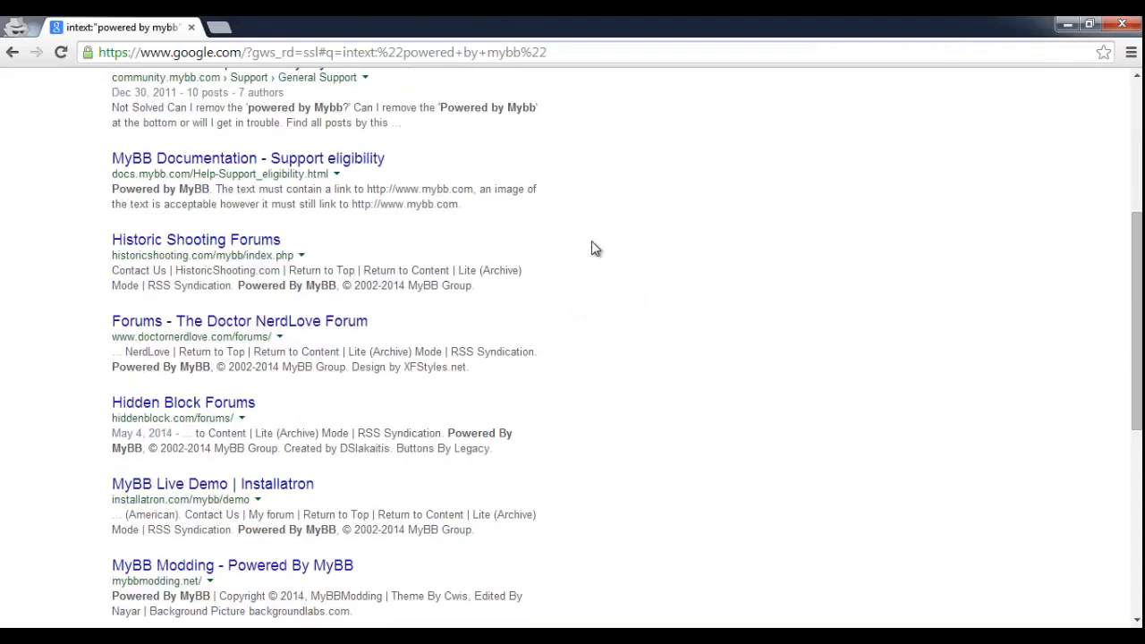
pyautogui.moveTo(564, 218)
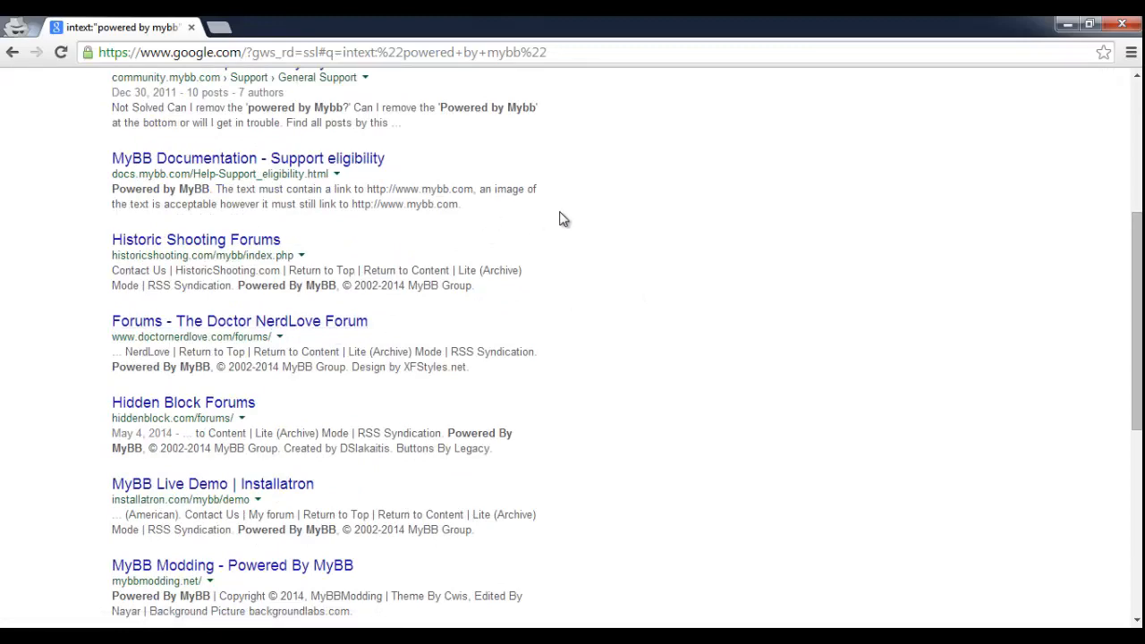
pyautogui.scroll(-3)
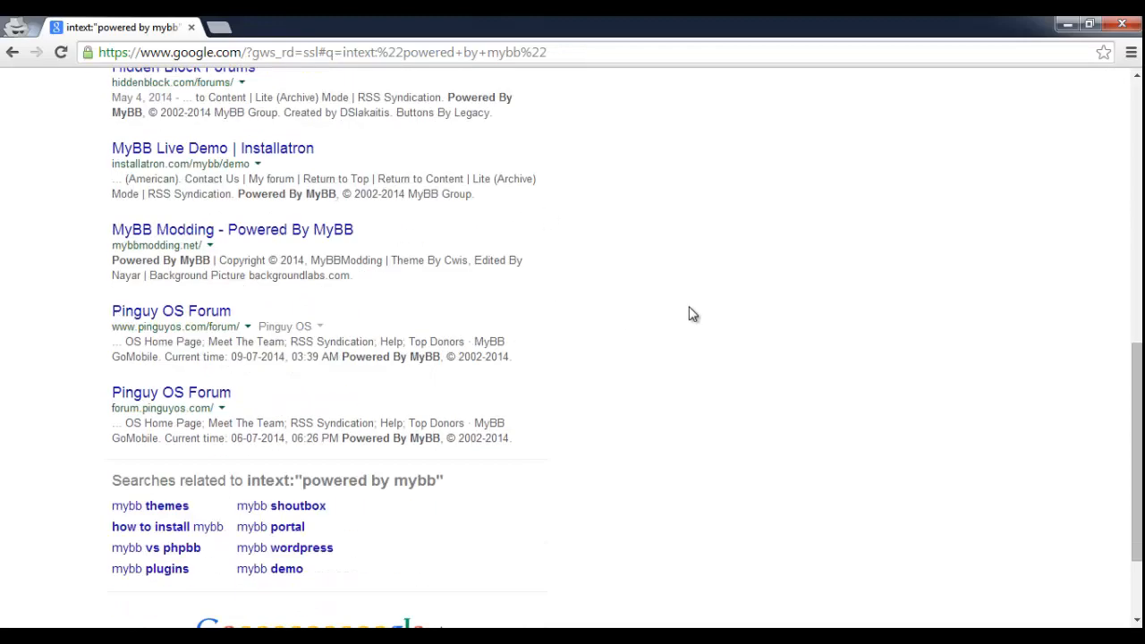
pyautogui.scroll(-3)
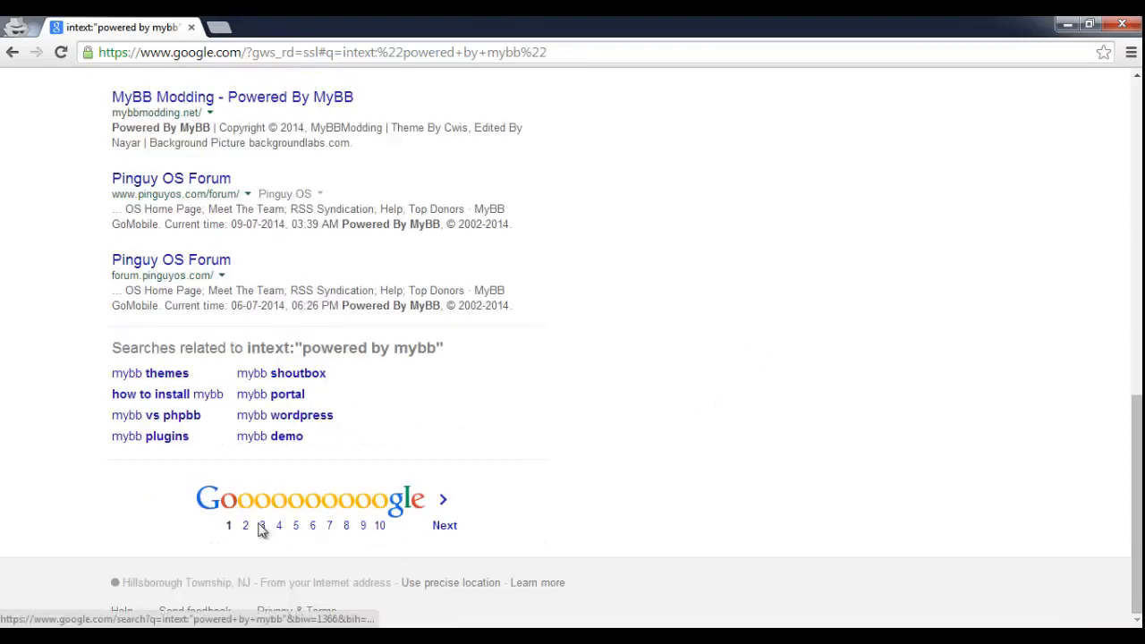
pyautogui.click(261, 527)
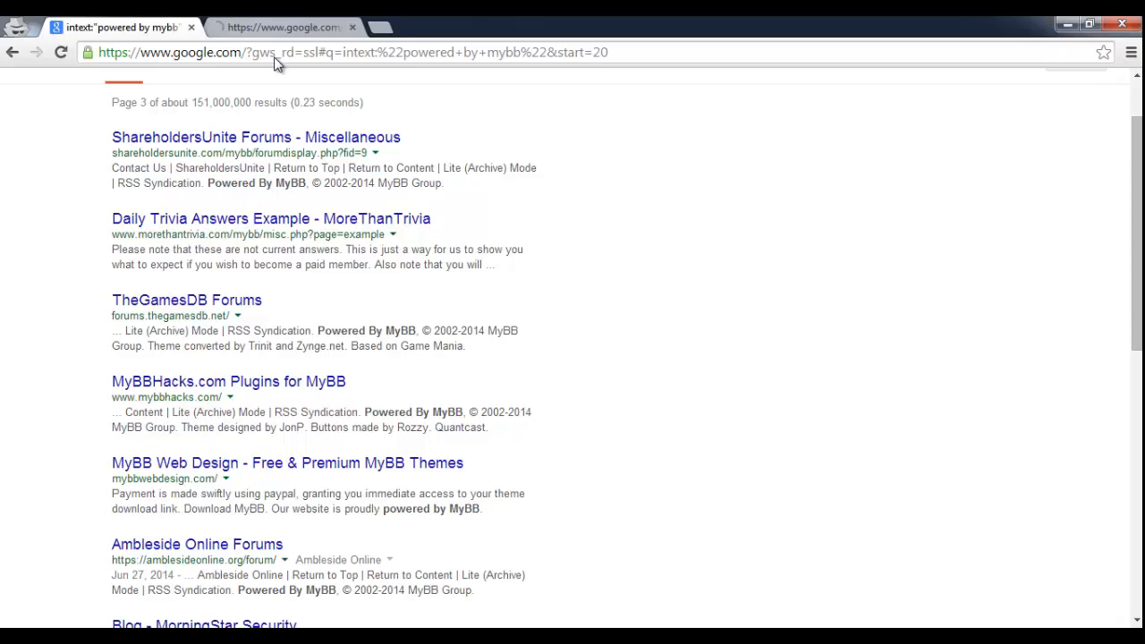
# - Browse the TheGamesDB Forums index down to the board statistics, then return to the Google tab
pyautogui.click(186, 301)
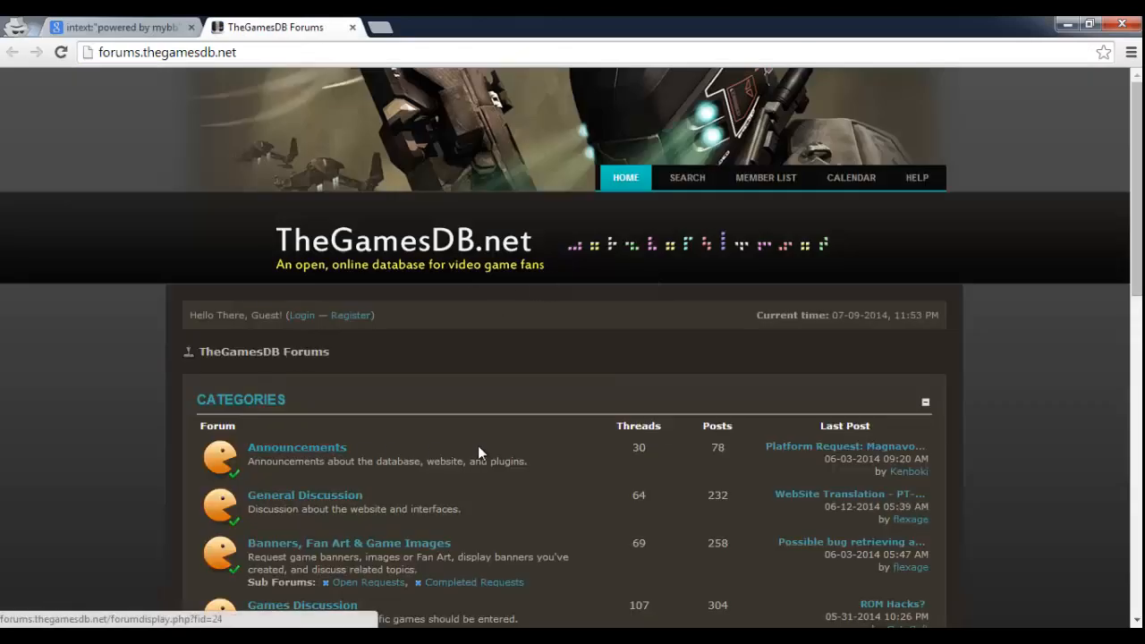
pyautogui.scroll(-3)
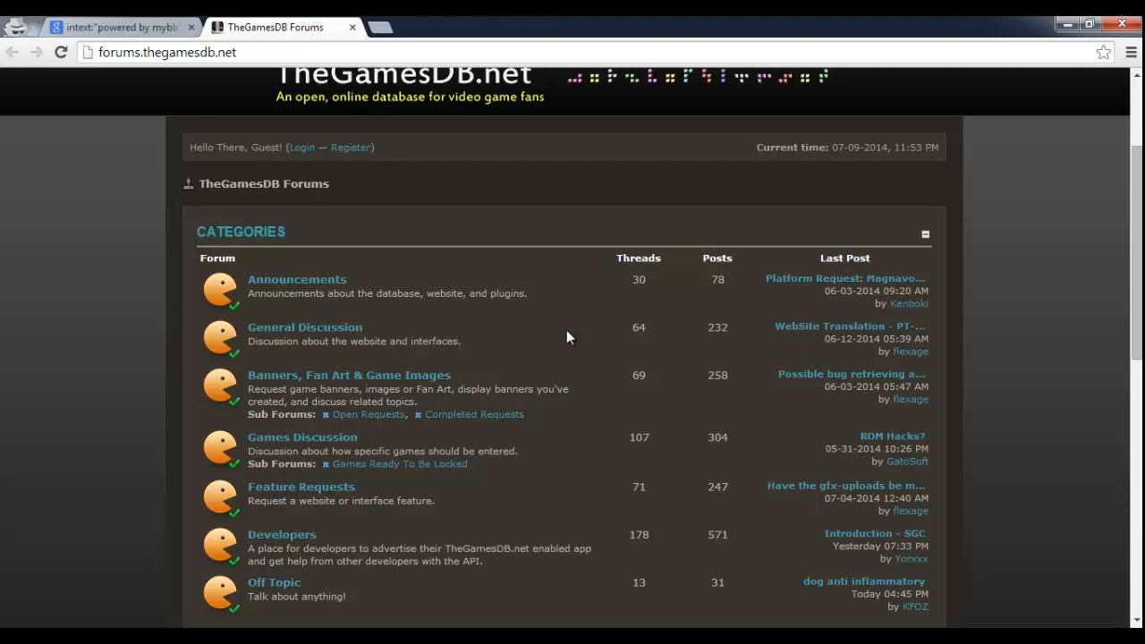
pyautogui.scroll(-3)
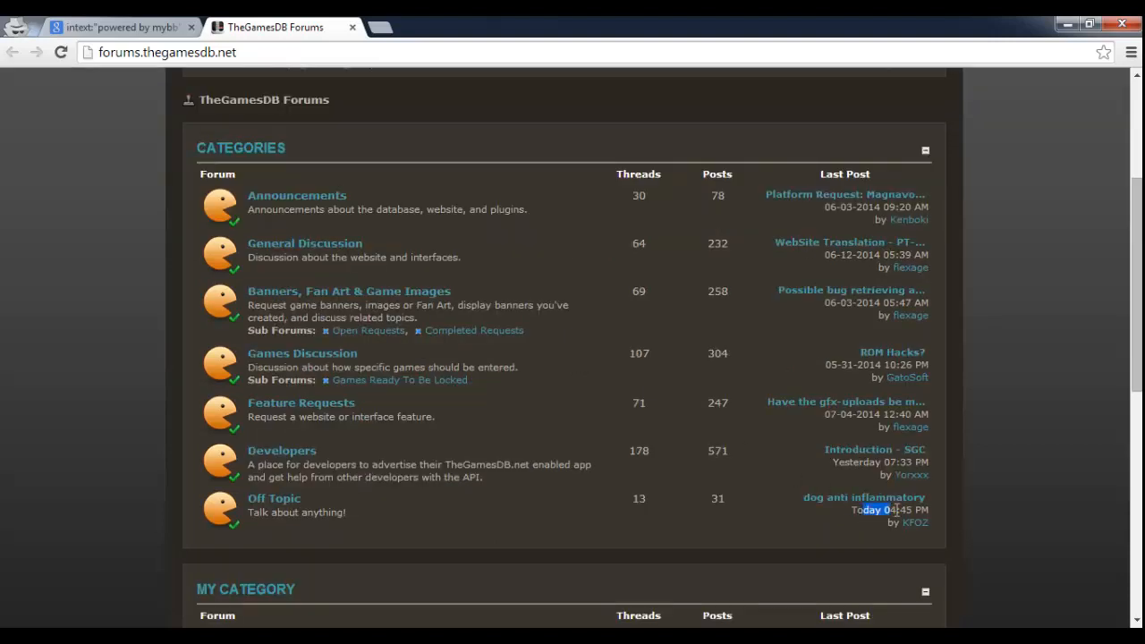
pyautogui.scroll(-3)
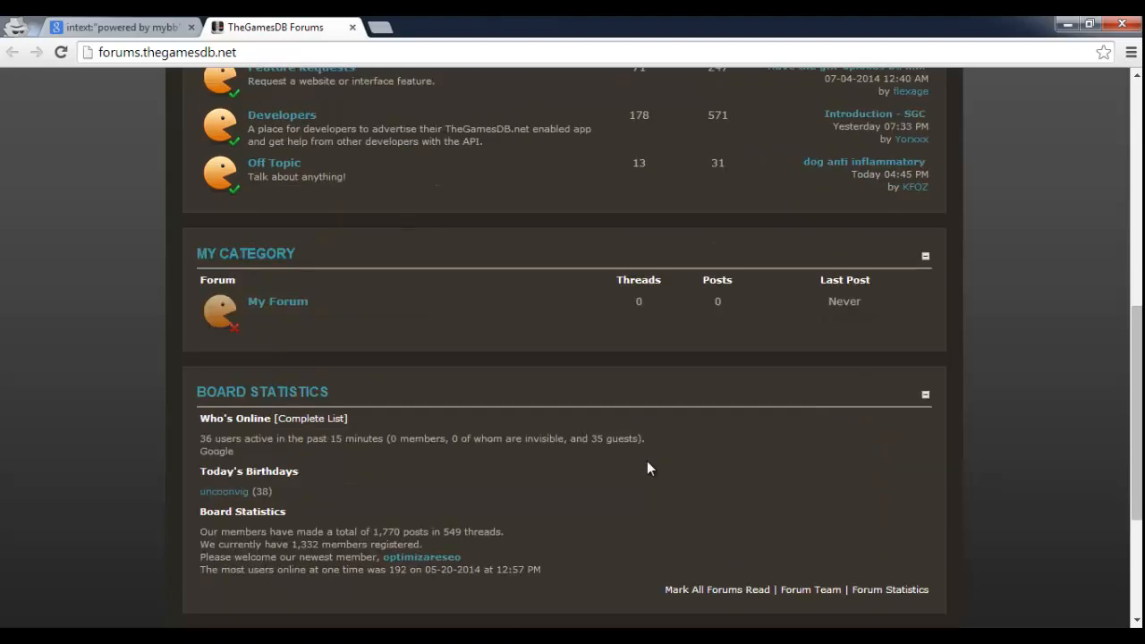
pyautogui.scroll(-3)
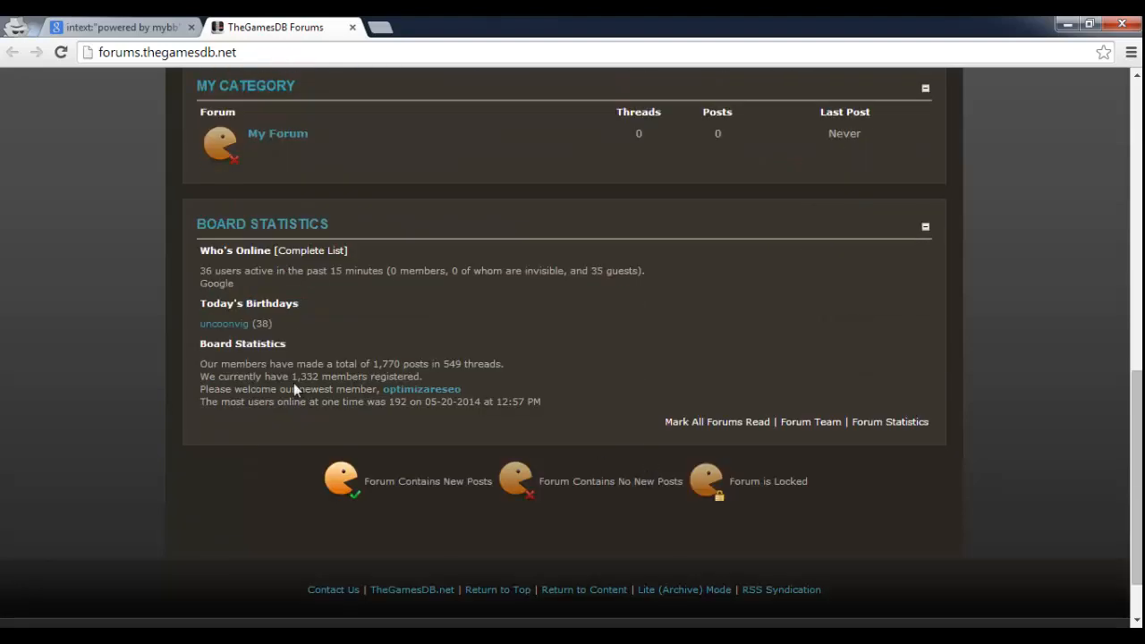
pyautogui.scroll(3)
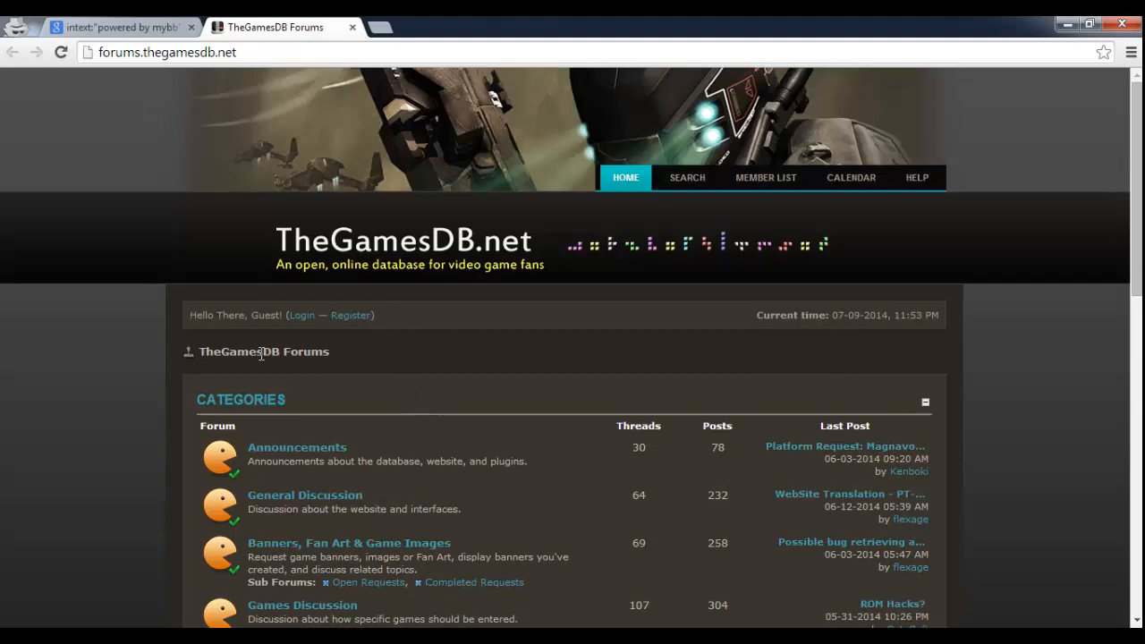
pyautogui.moveTo(537, 319)
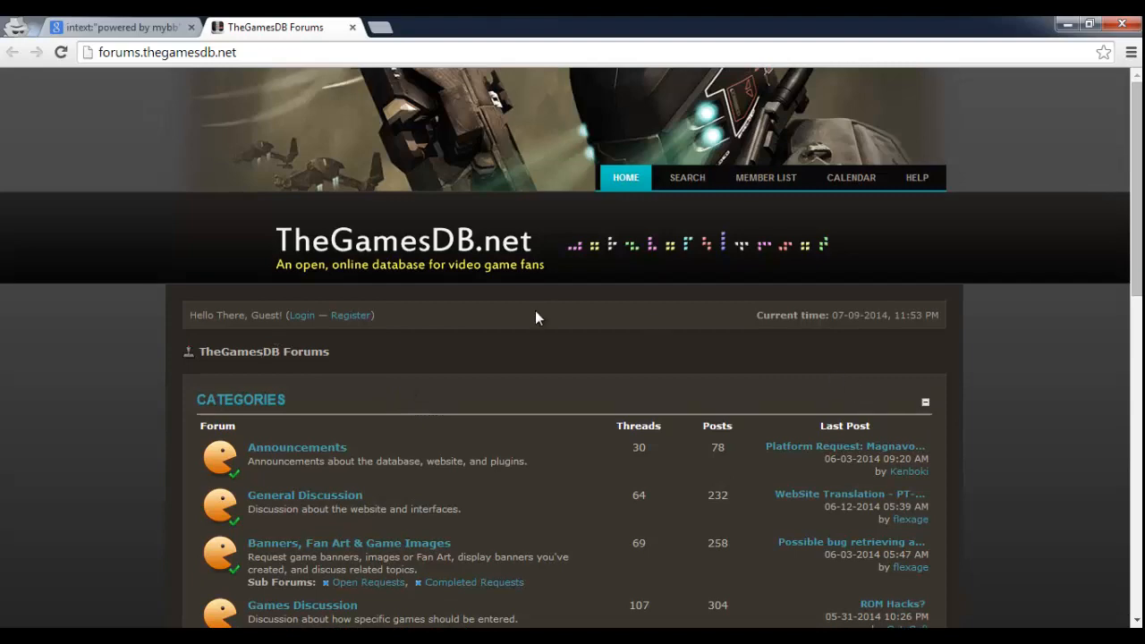
pyautogui.click(116, 27)
pyautogui.write('inurl:"member.php?action=profile')
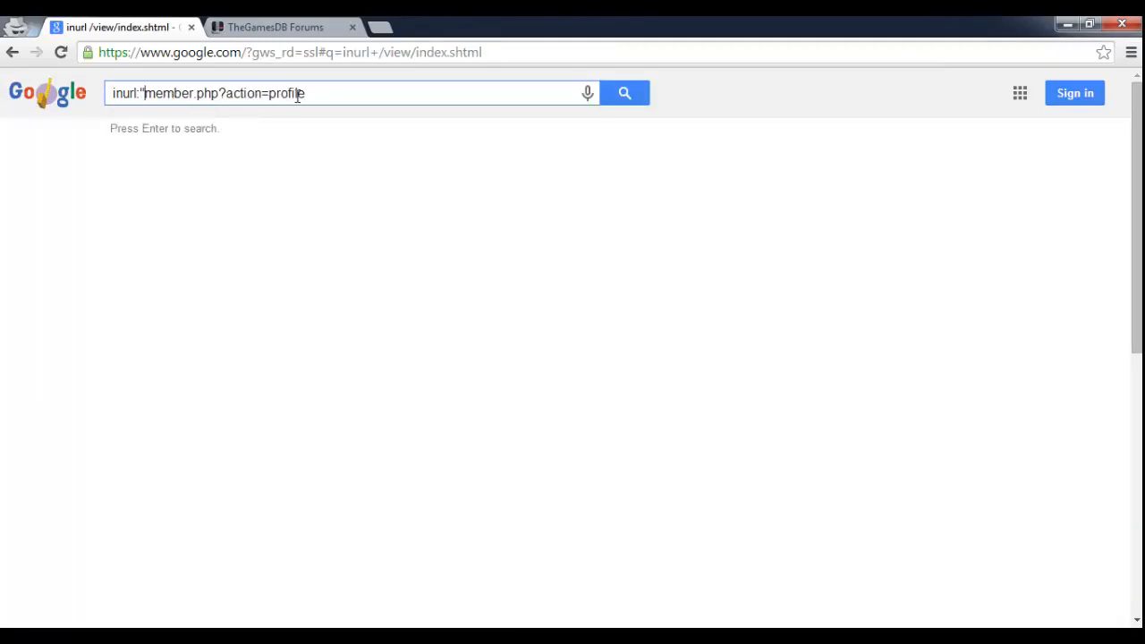
# - Run the Google search inurl:"member.php?action=profile" and highlight part of the query
pyautogui.press('Return')
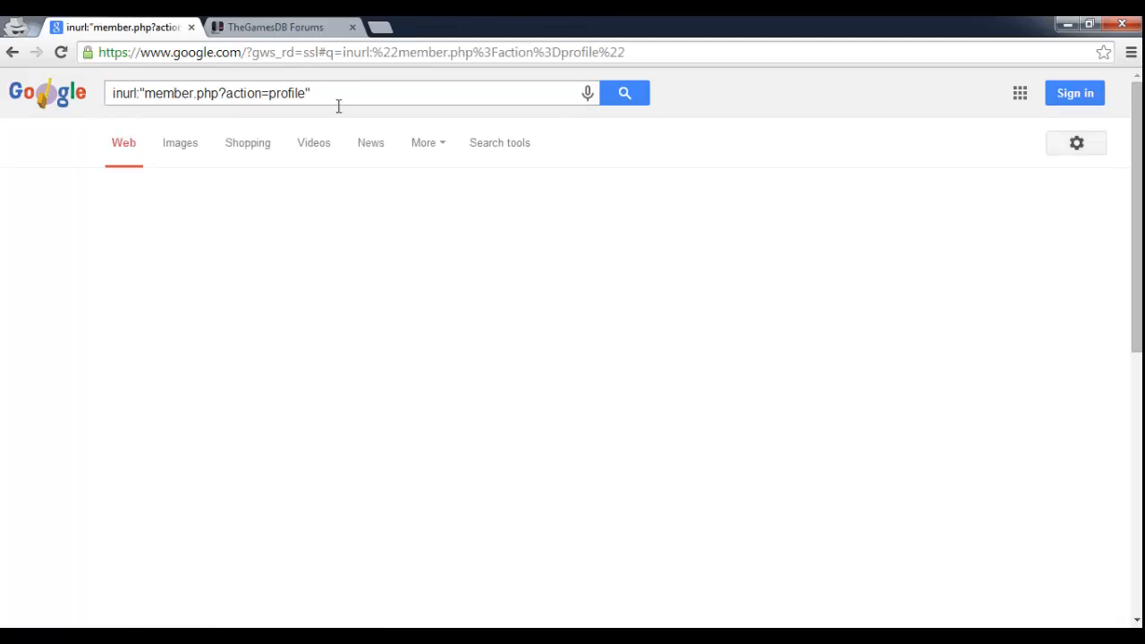
pyautogui.click(624, 93)
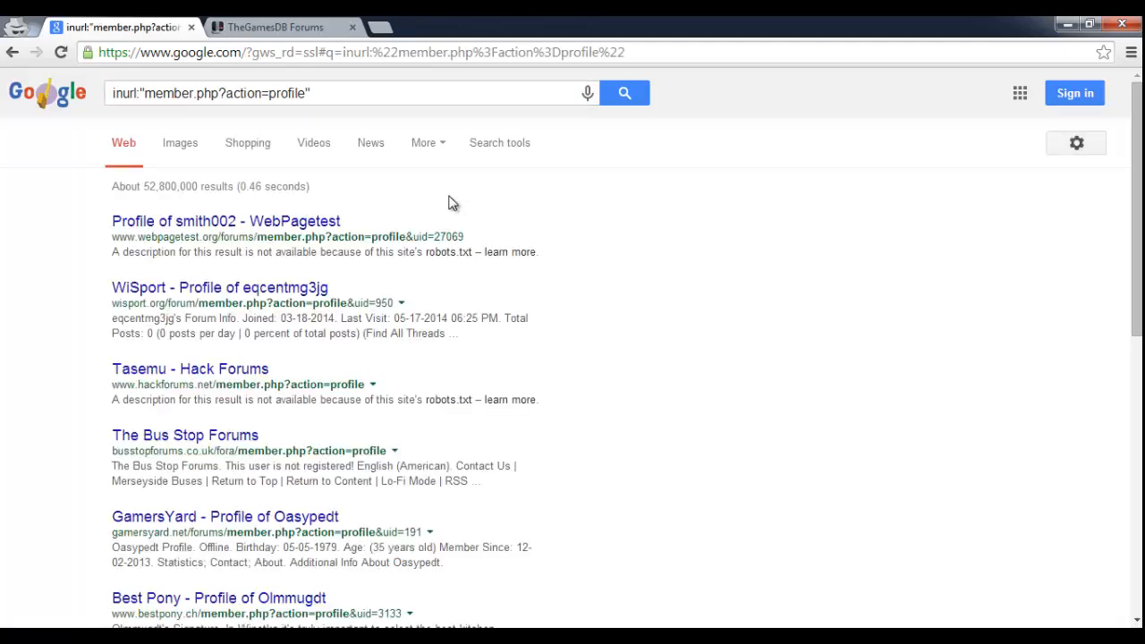
pyautogui.moveTo(288, 265)
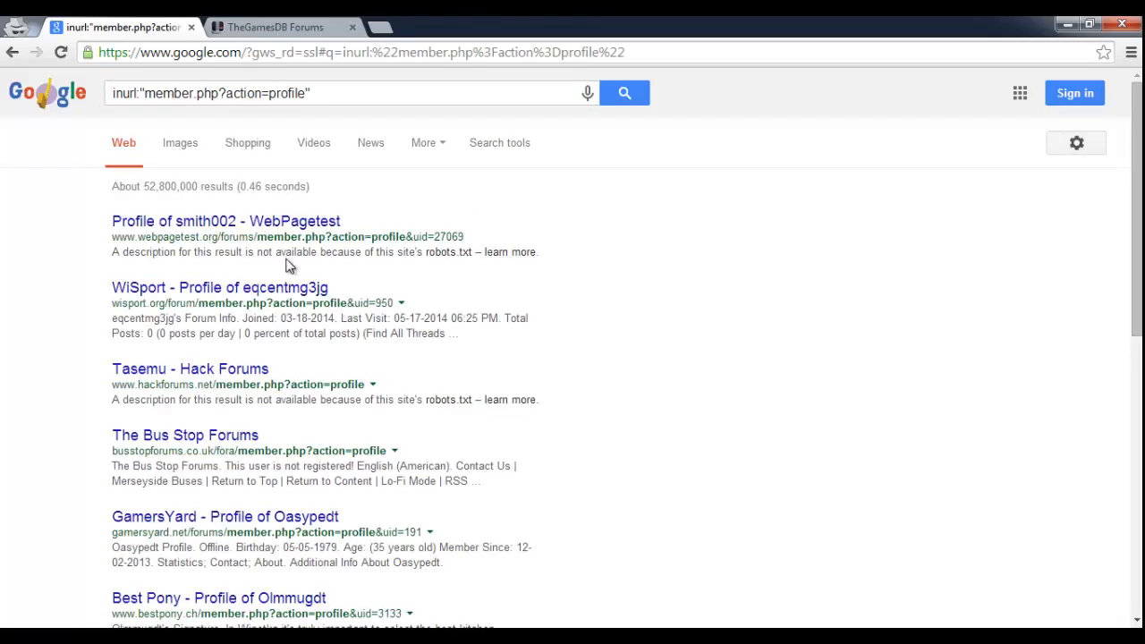
pyautogui.moveTo(290, 365)
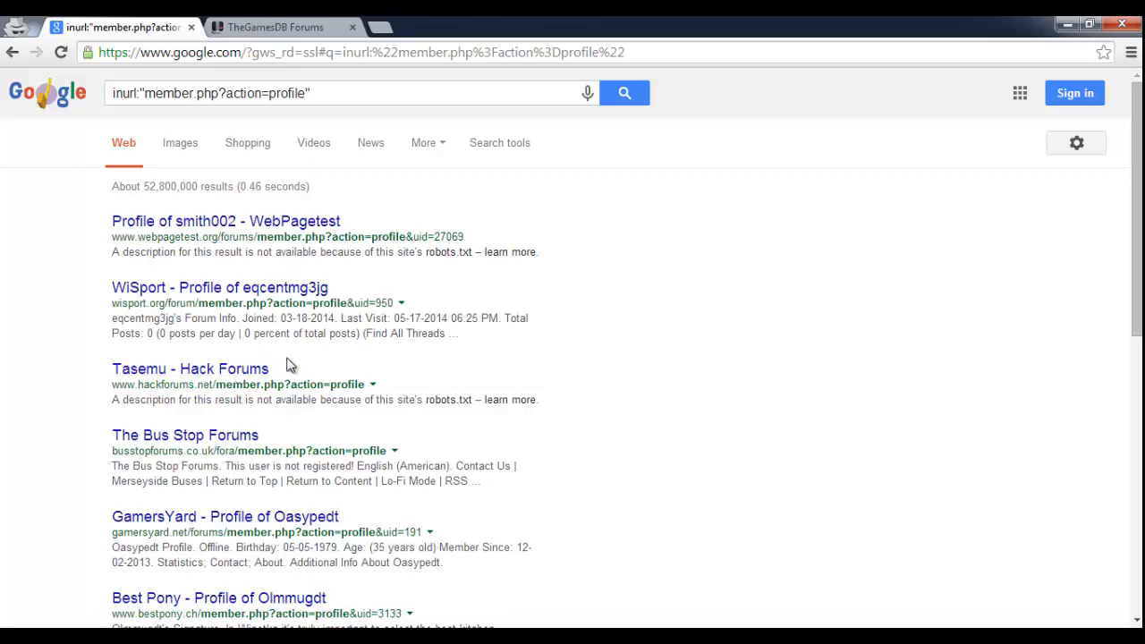
pyautogui.moveTo(197, 126)
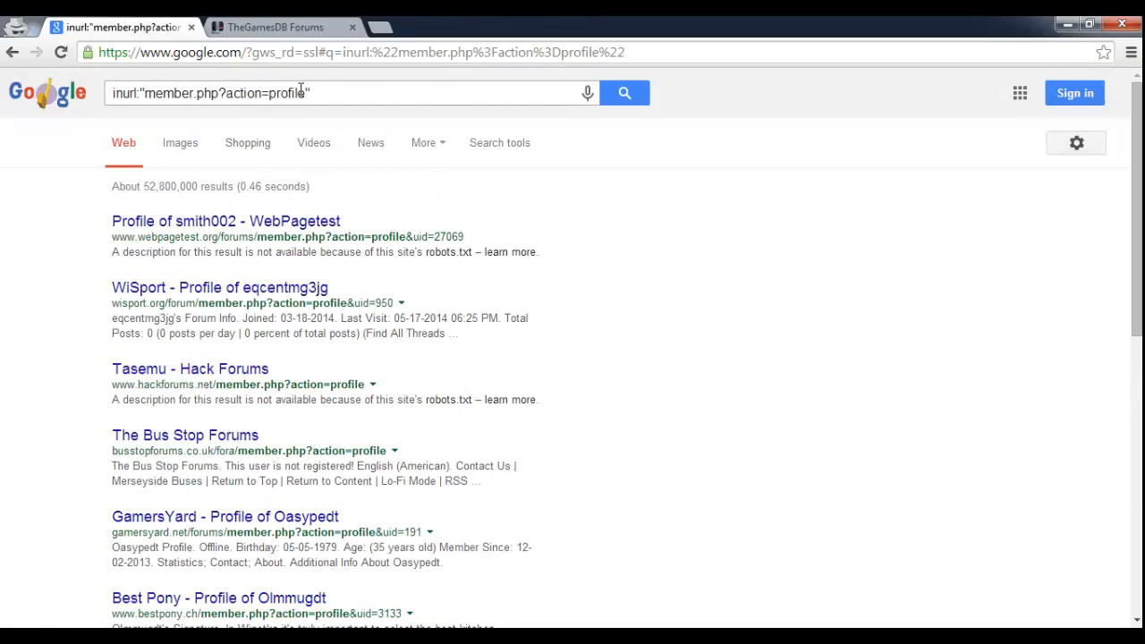
pyautogui.doubleClick(272, 93)
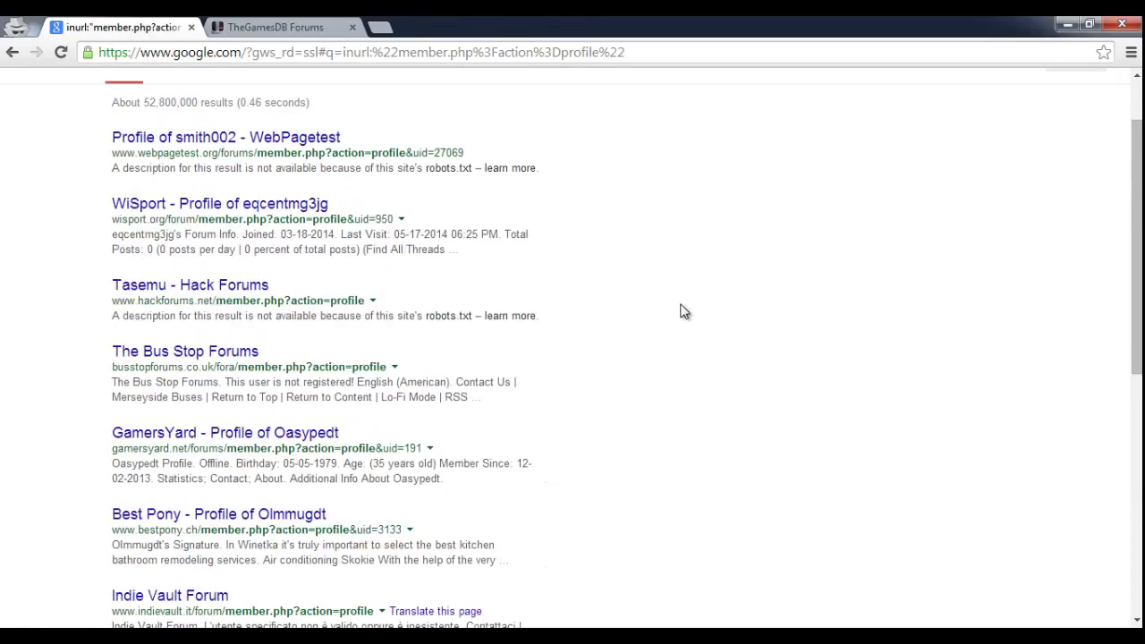
pyautogui.click(226, 136)
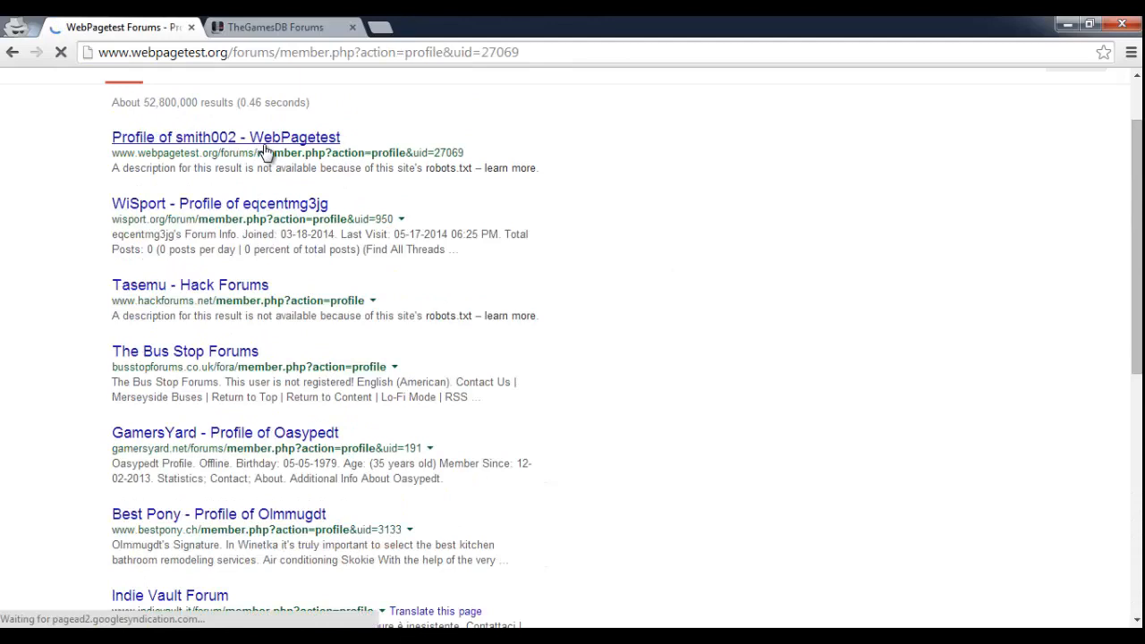
pyautogui.click(226, 136)
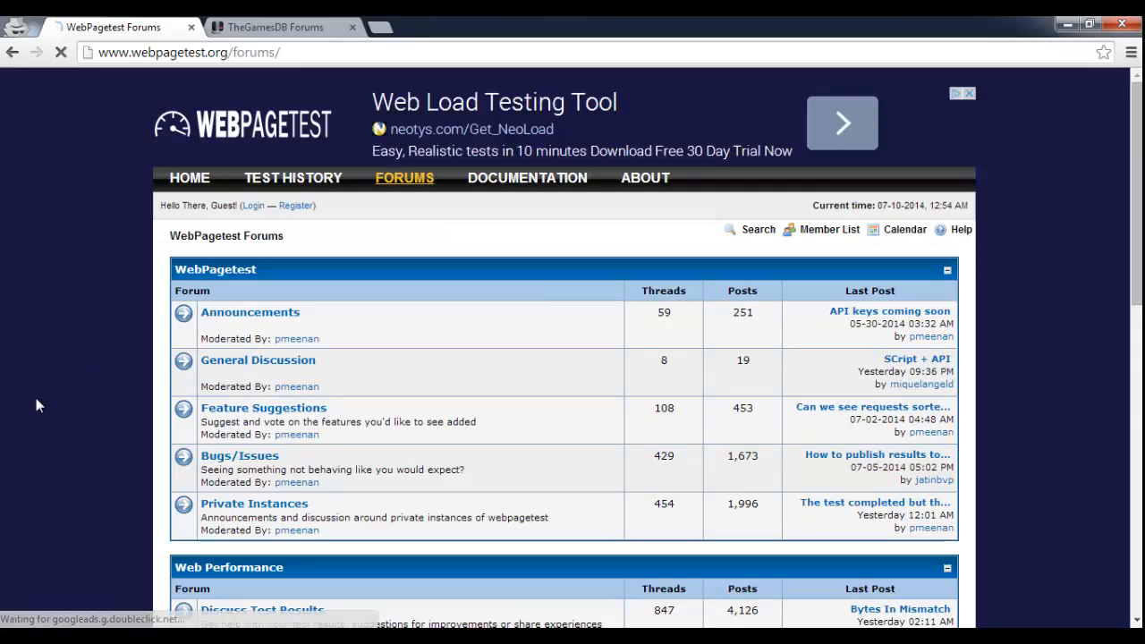
pyautogui.scroll(-3)
pyautogui.write('google.com')
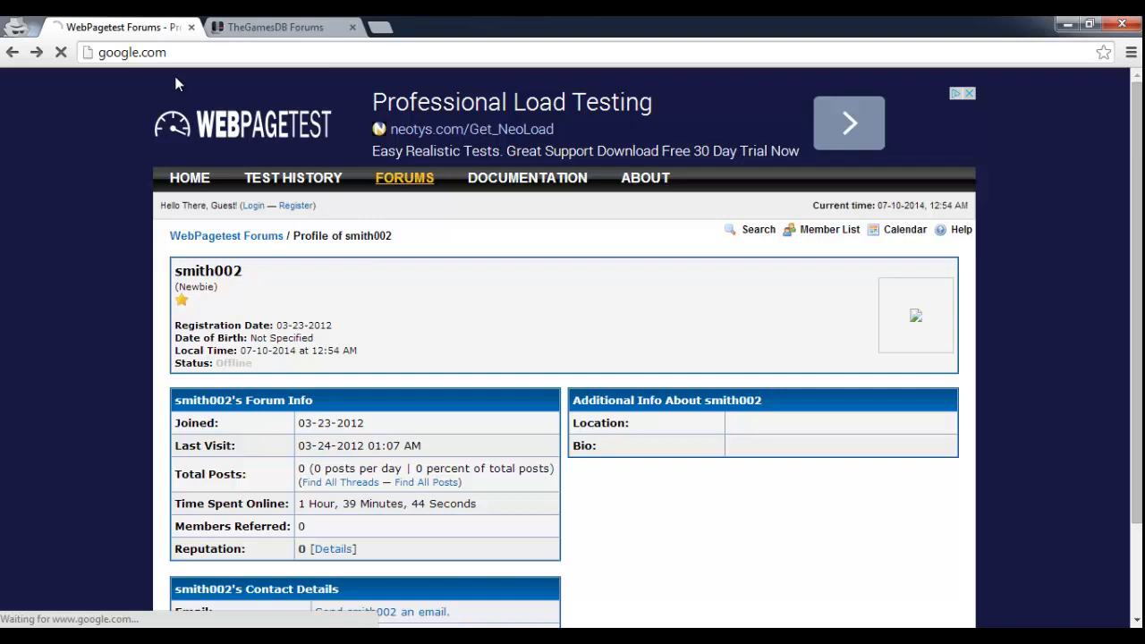
# - Run the Google search intitle:"Register" using the term from the cheat sheet
pyautogui.write('Register')
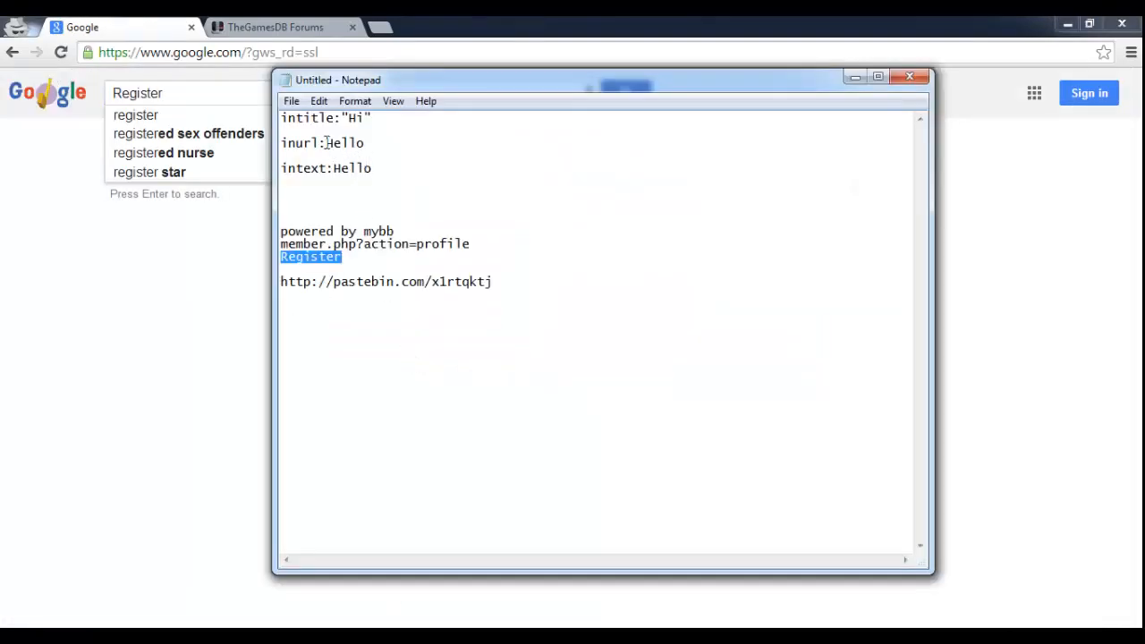
pyautogui.doubleClick(303, 118)
pyautogui.write('intitle:')
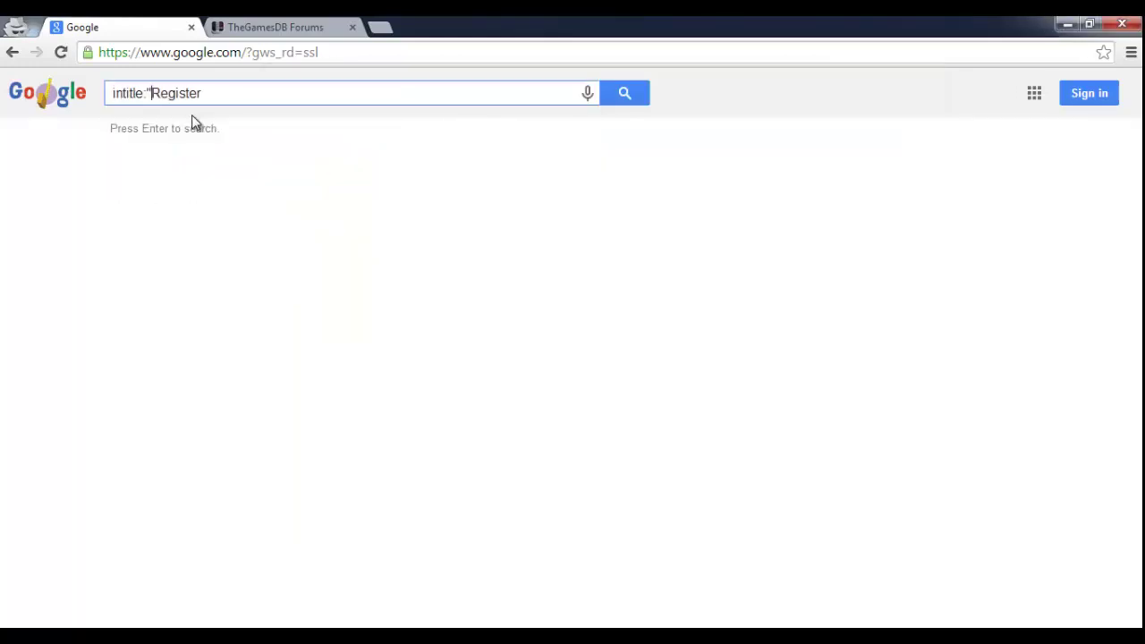
pyautogui.write('"')
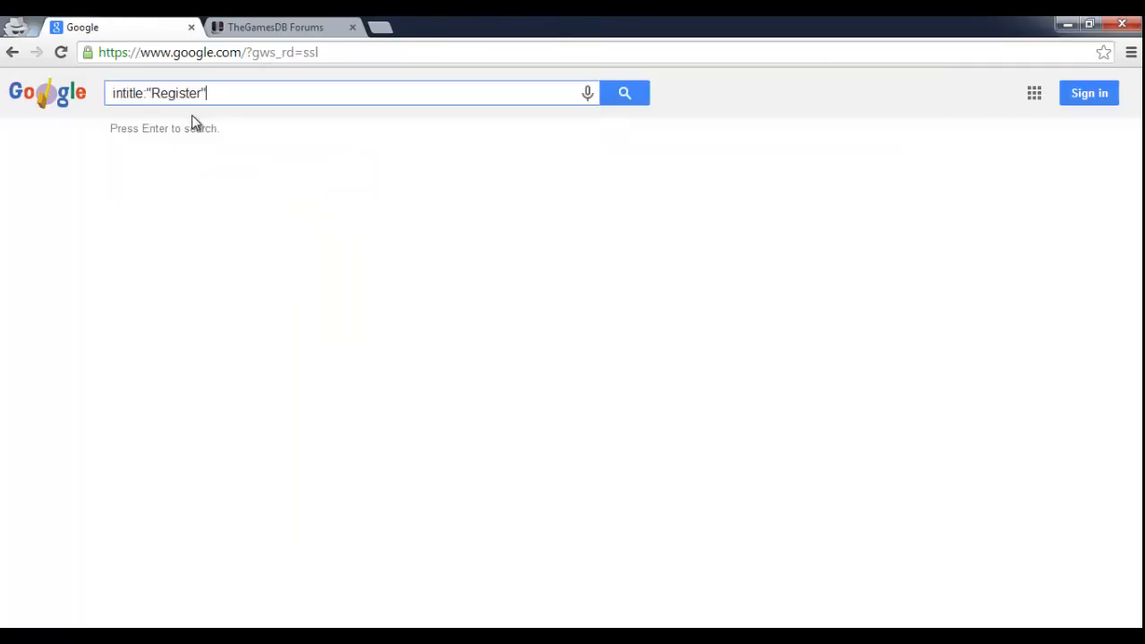
pyautogui.press('Return')
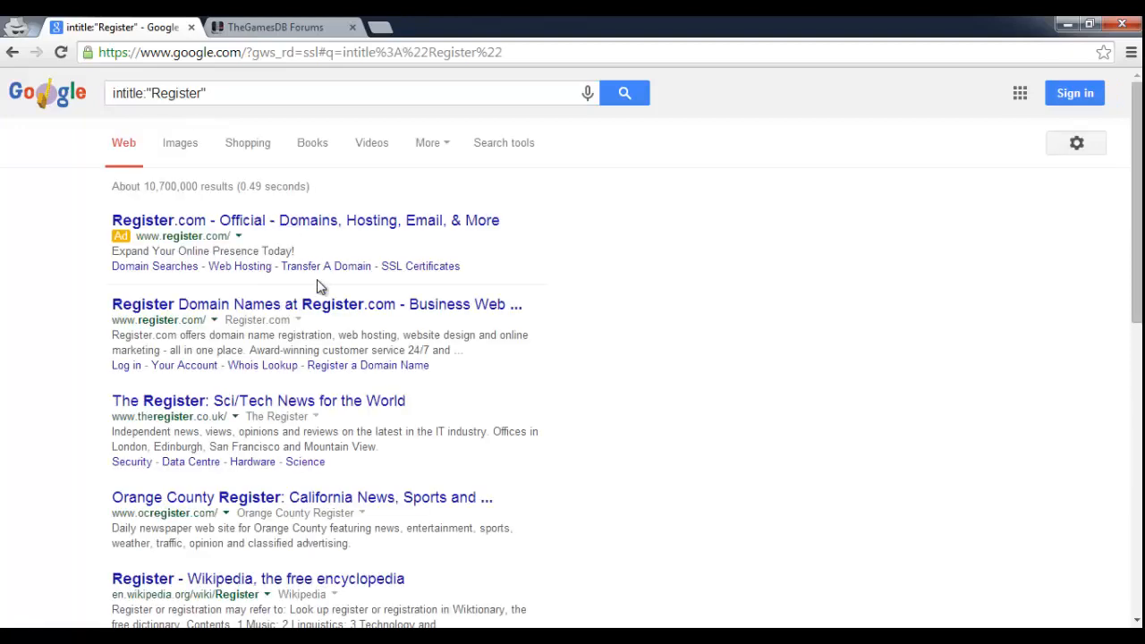
# - Scan the intitle:"Register" results and advance to page 4
pyautogui.scroll(-3)
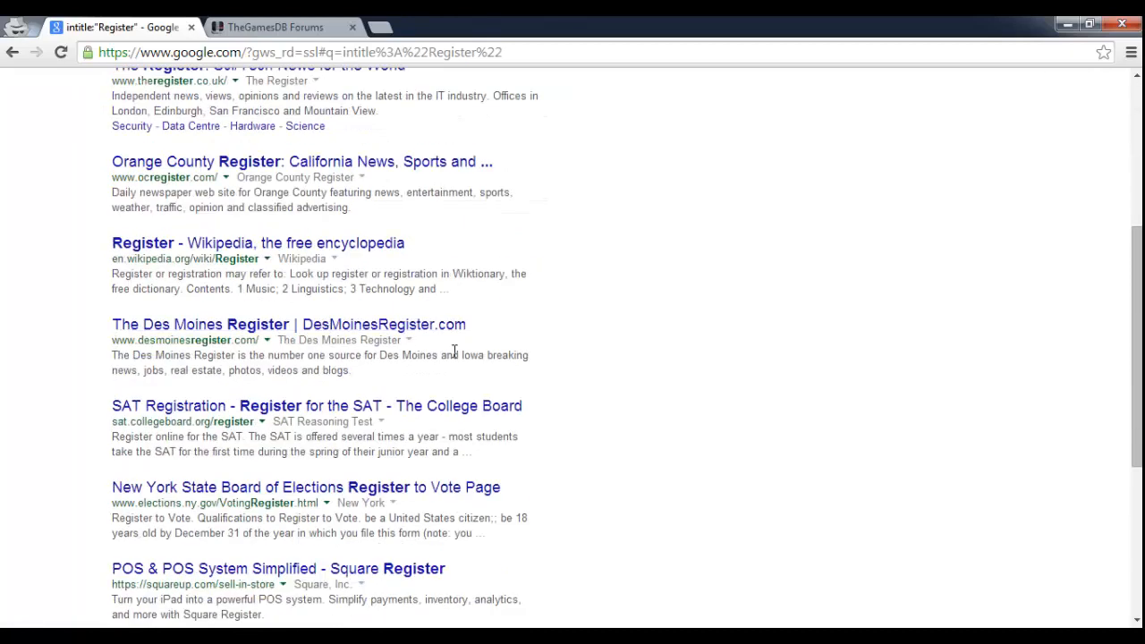
pyautogui.scroll(-3)
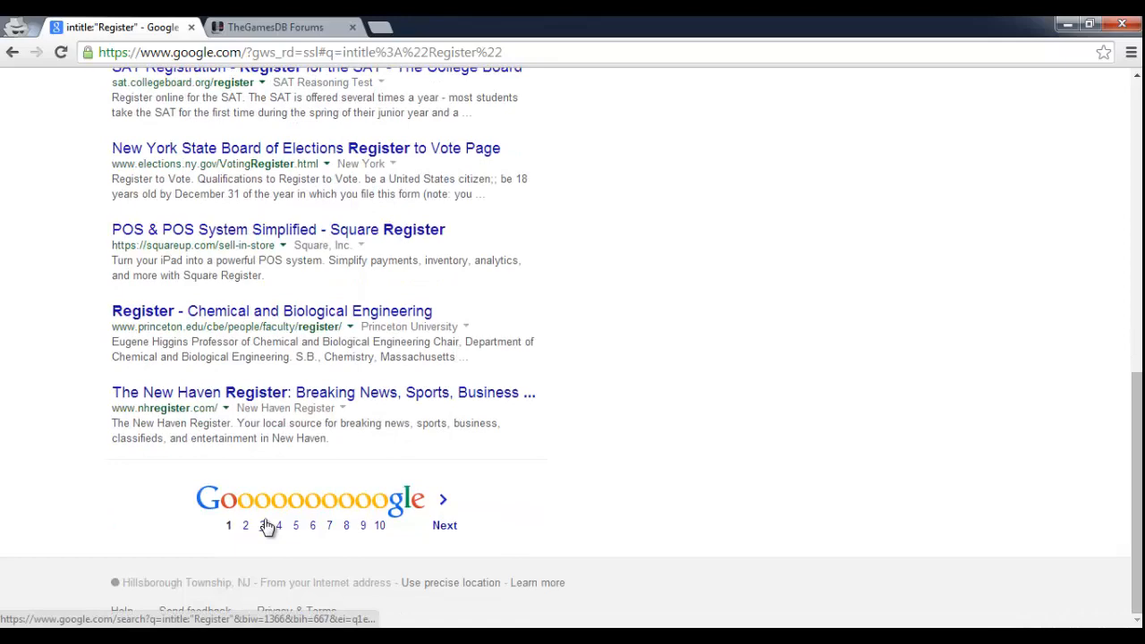
pyautogui.click(279, 526)
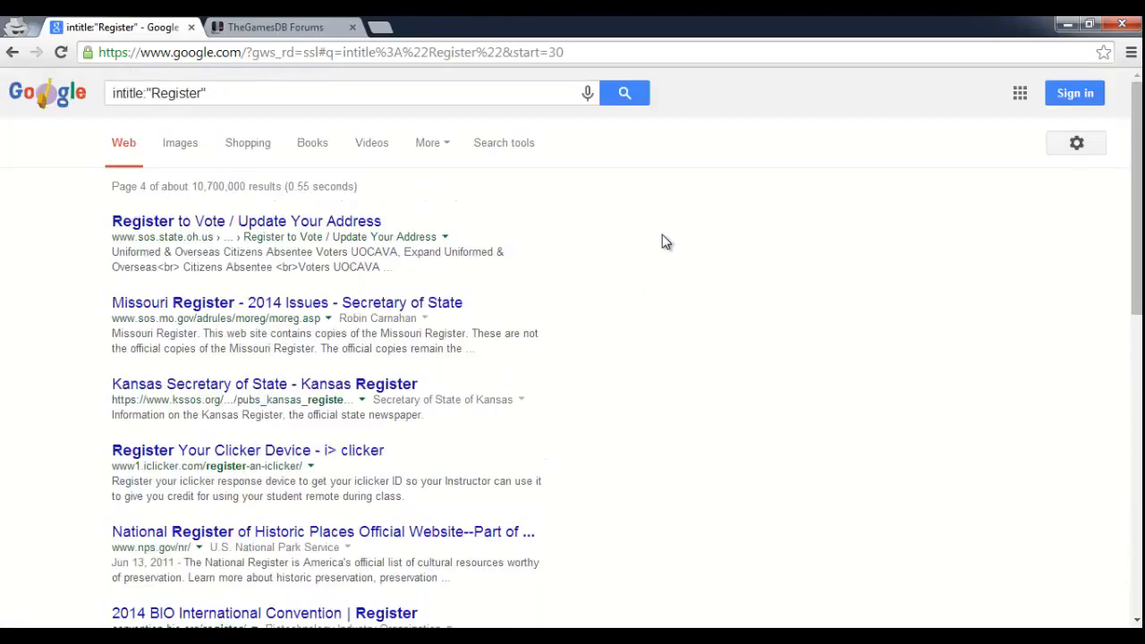
pyautogui.scroll(-3)
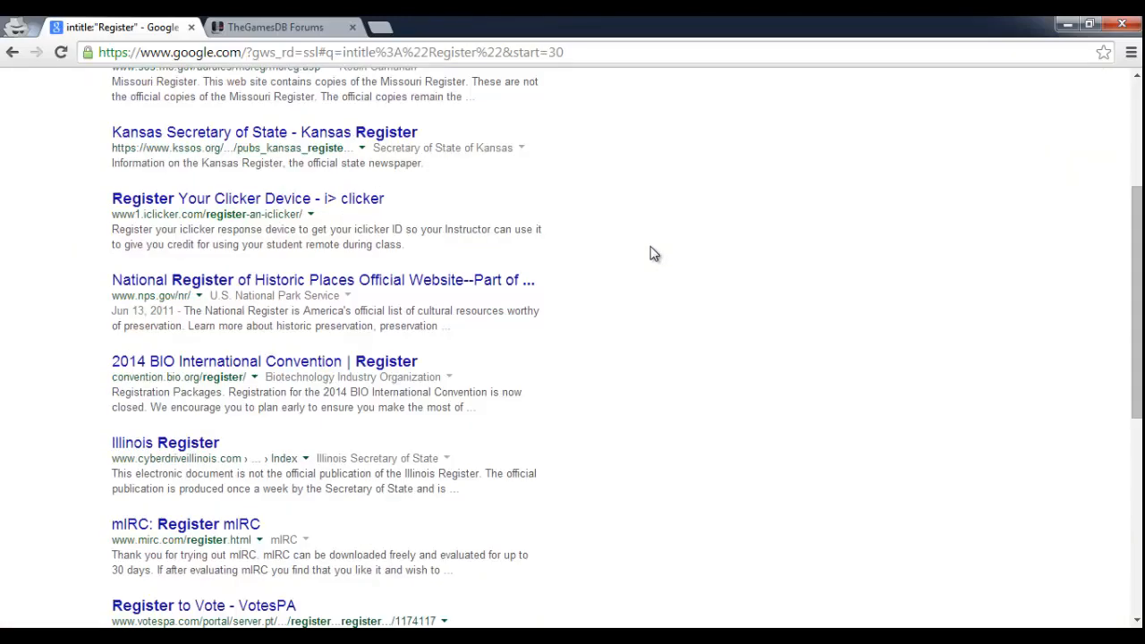
pyautogui.scroll(-3)
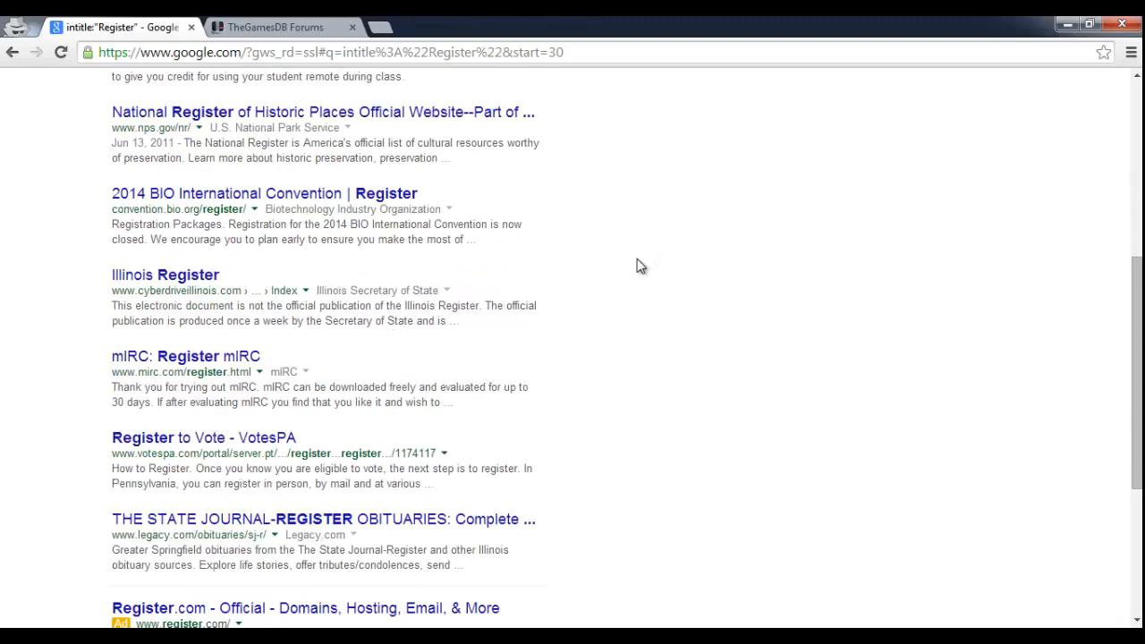
pyautogui.scroll(-3)
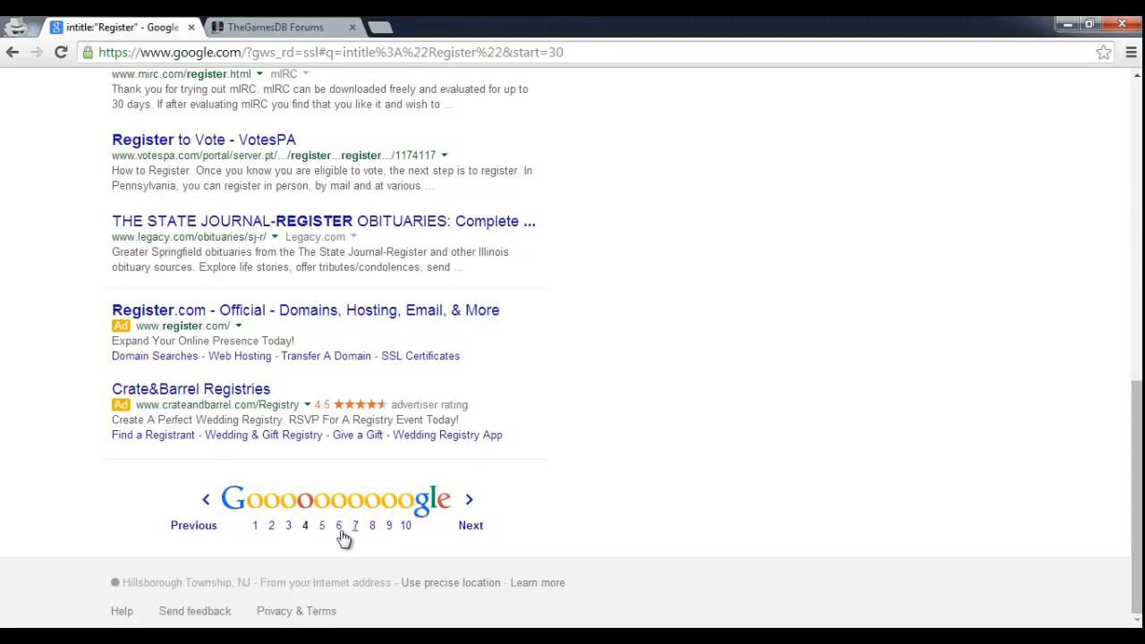
# - Jump to page 6 of the Register results and look it over
pyautogui.click(339, 526)
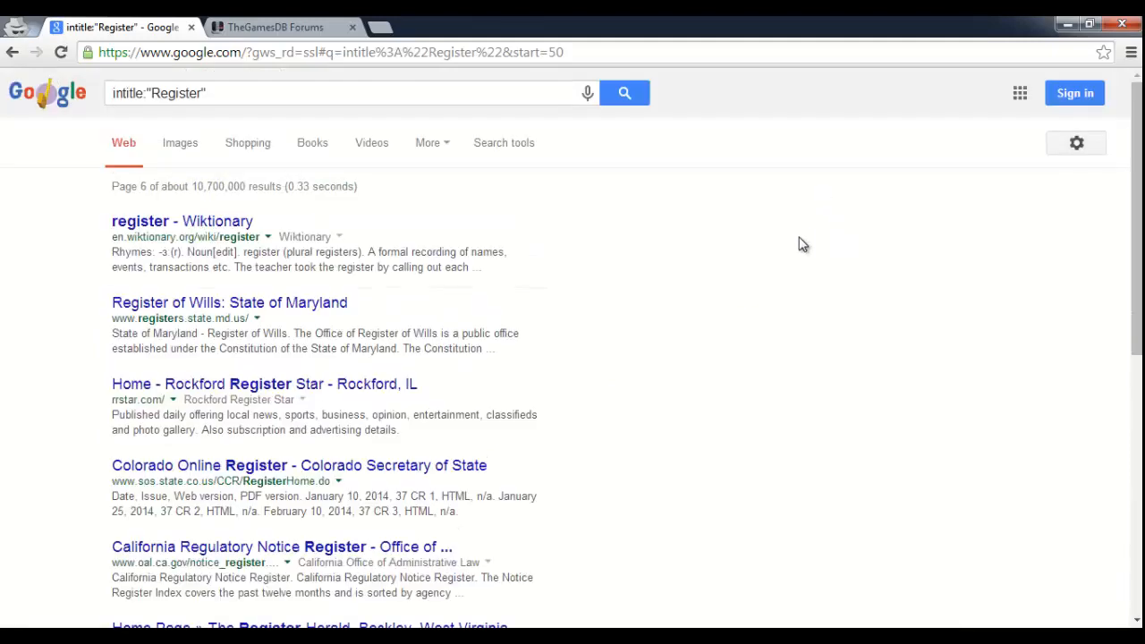
pyautogui.scroll(-3)
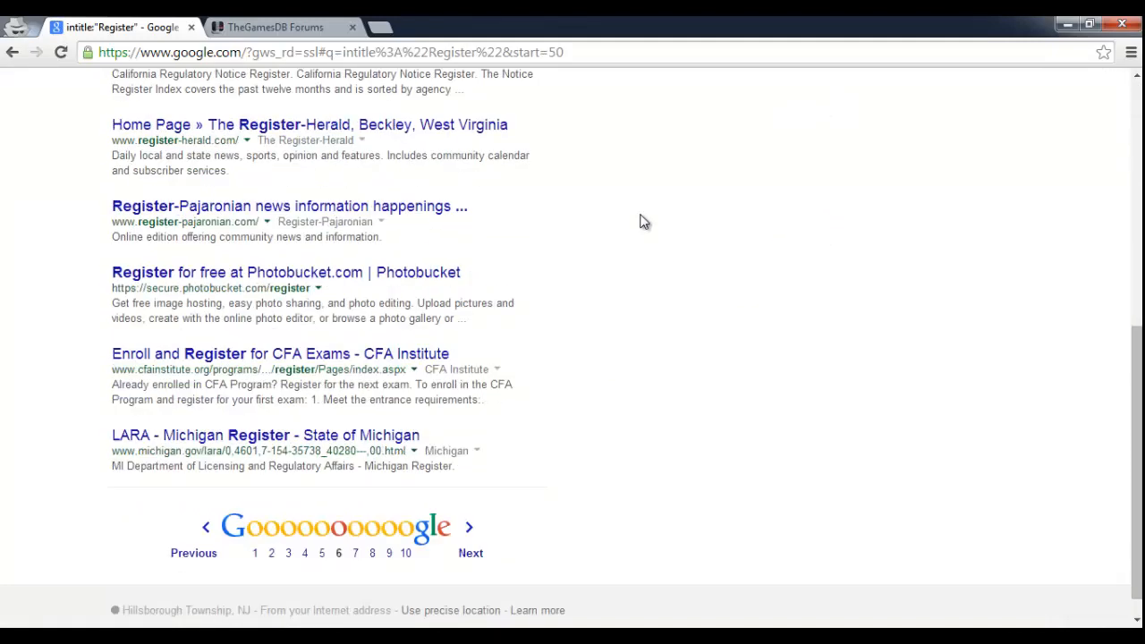
pyautogui.scroll(3)
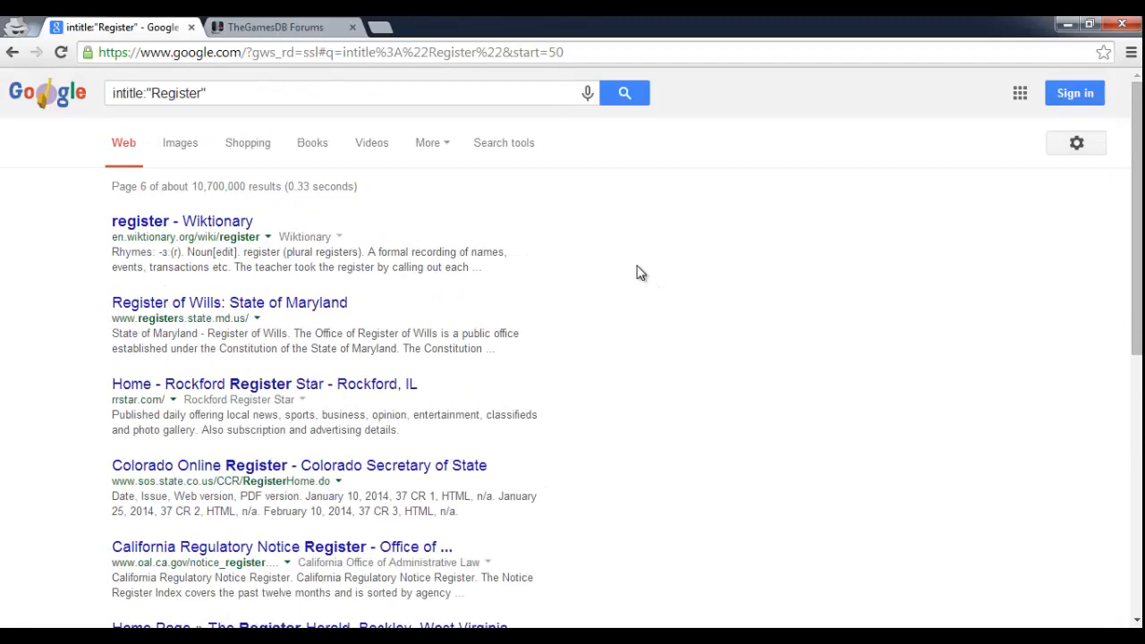
pyautogui.moveTo(308, 143)
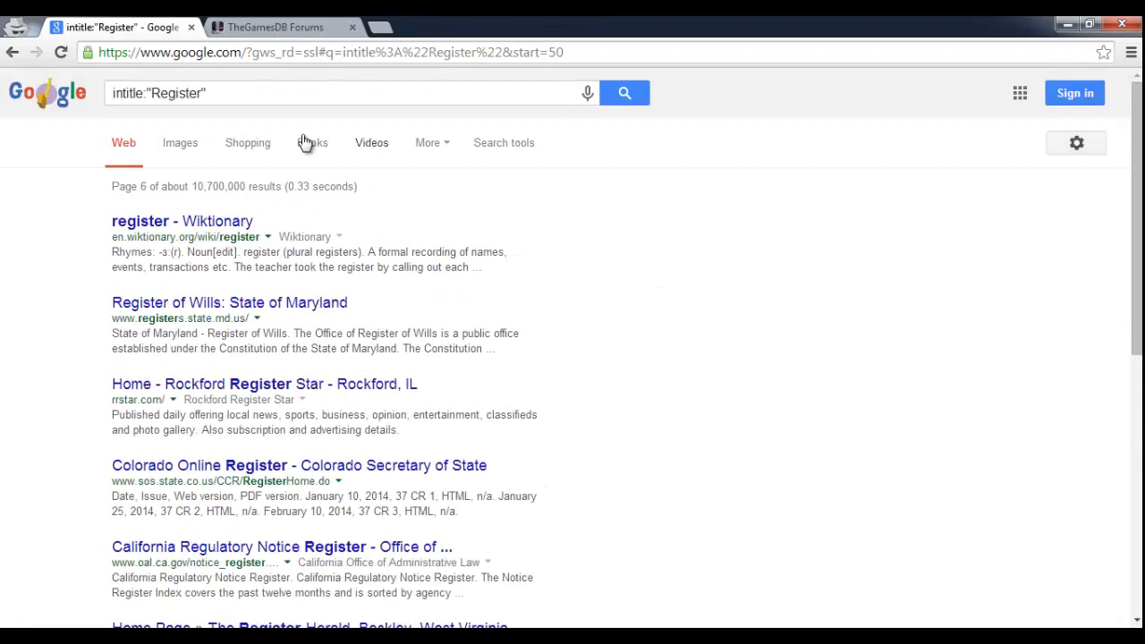
pyautogui.scroll(-3)
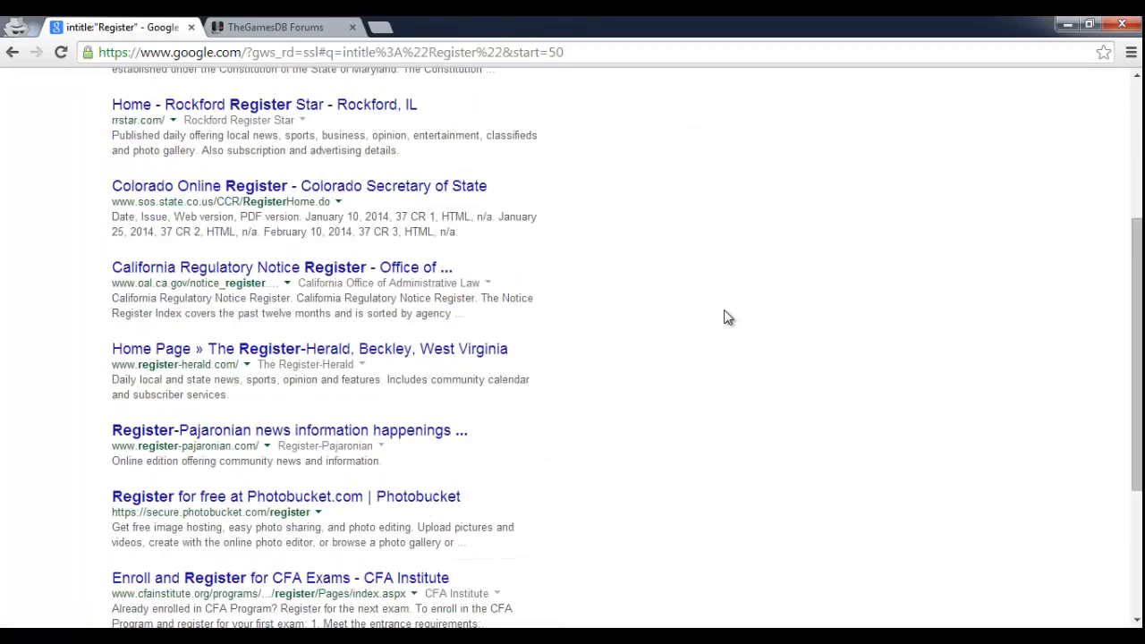
pyautogui.scroll(3)
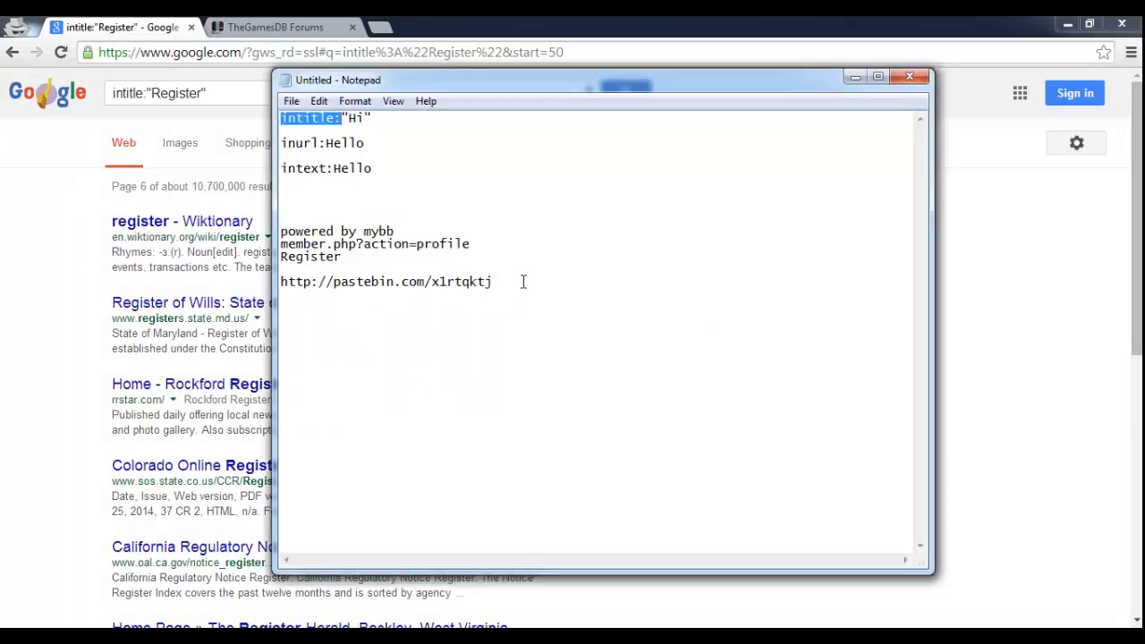
# - Copy the Pastebin link from the cheat sheet and load "7000 dorks by Sideswipe" in a new tab
pyautogui.rightClick(386, 281)
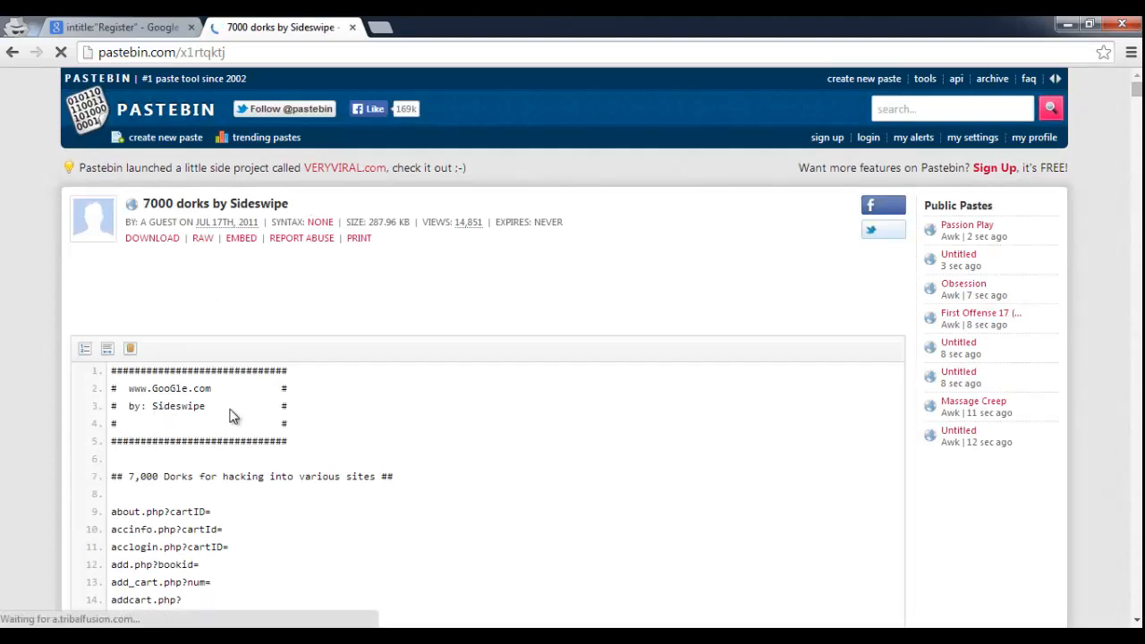
pyautogui.scroll(-3)
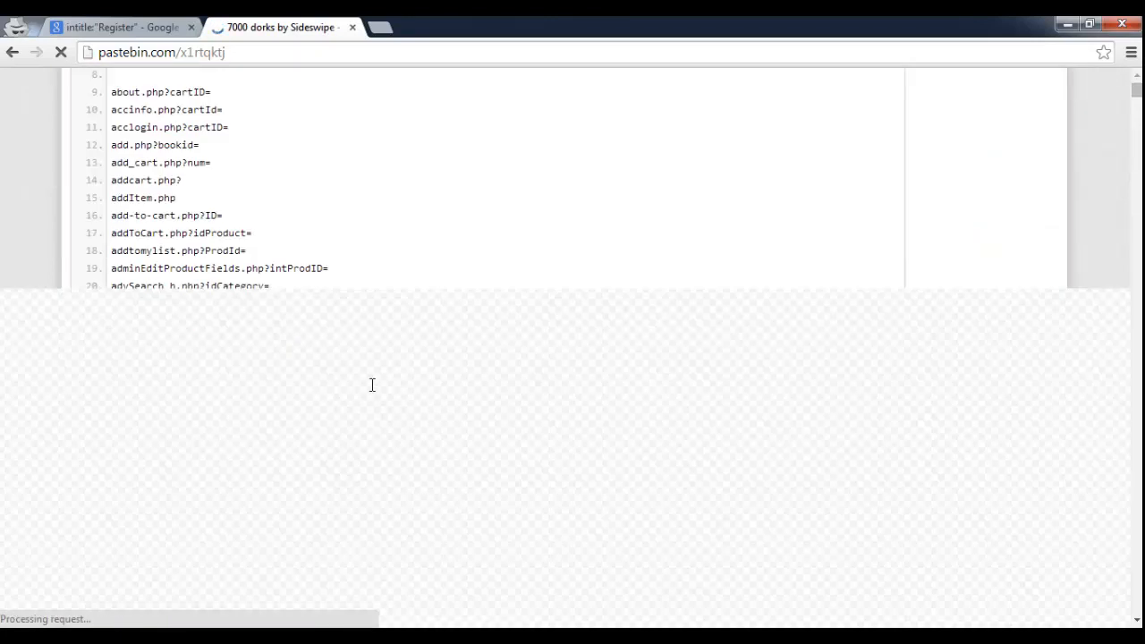
pyautogui.scroll(-3)
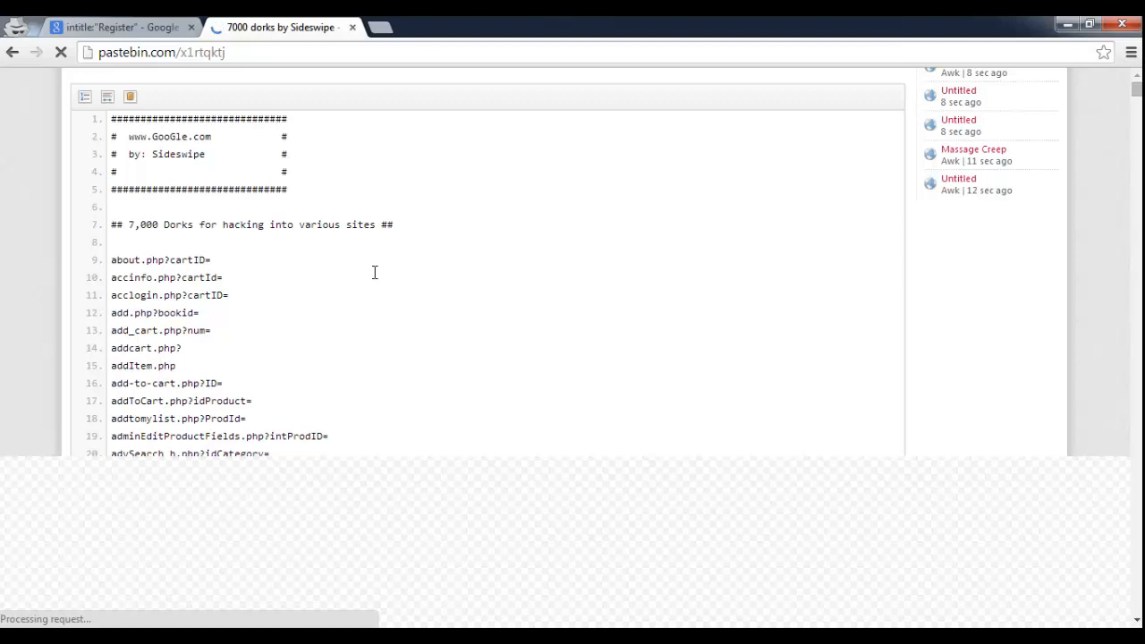
pyautogui.moveTo(411, 280)
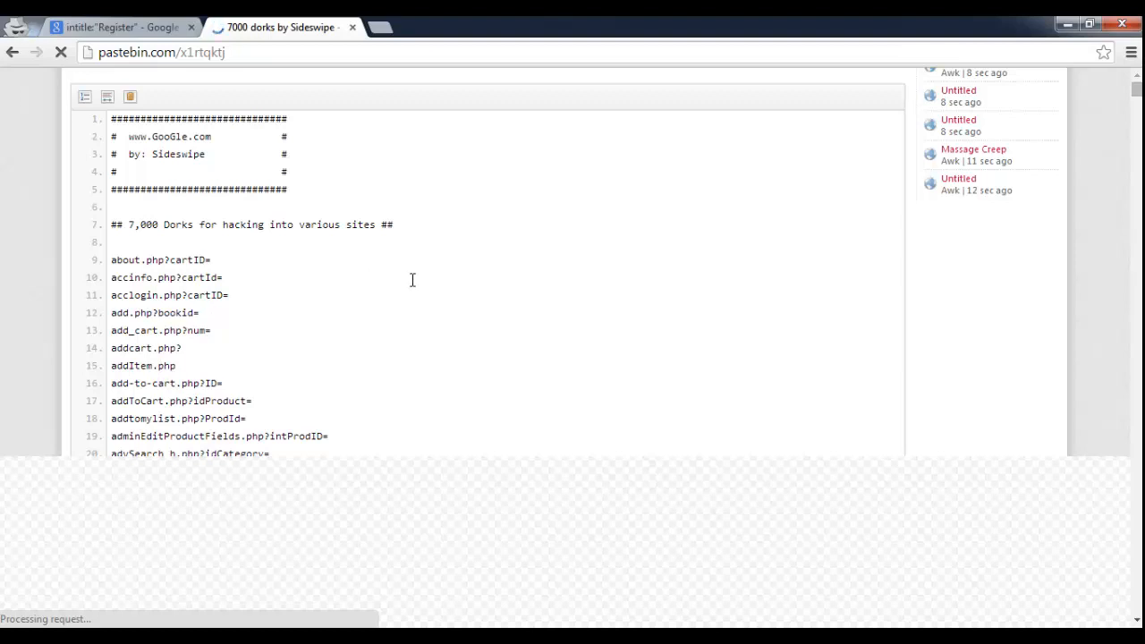
pyautogui.moveTo(405, 265)
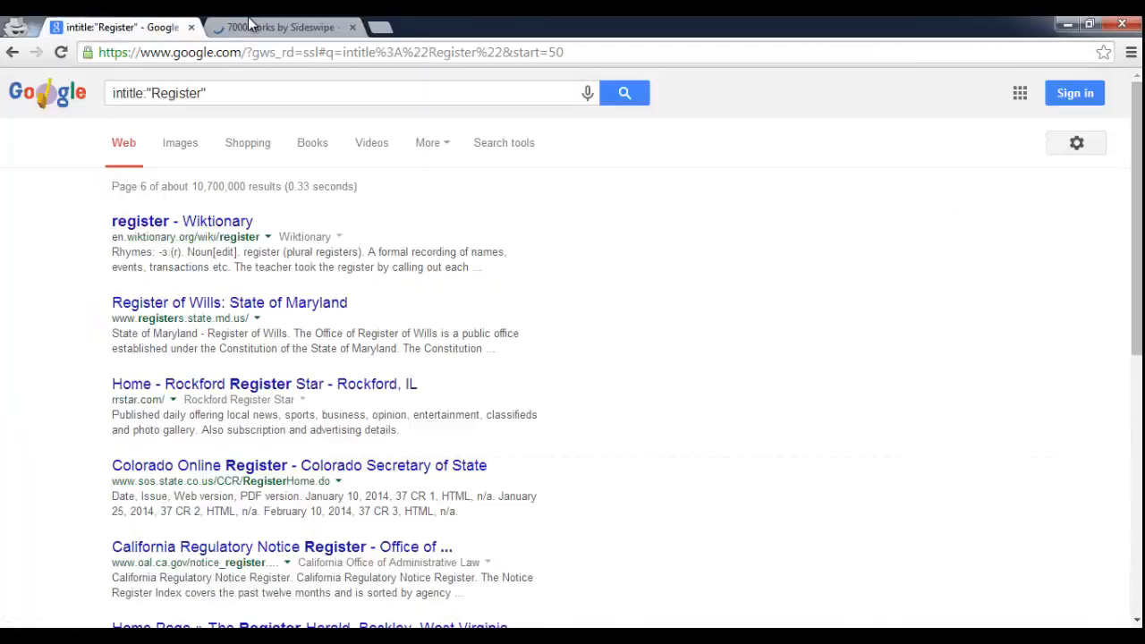
# - Browse down the Pastebin list of 7000 dorks through its first several hundred entries
pyautogui.click(283, 27)
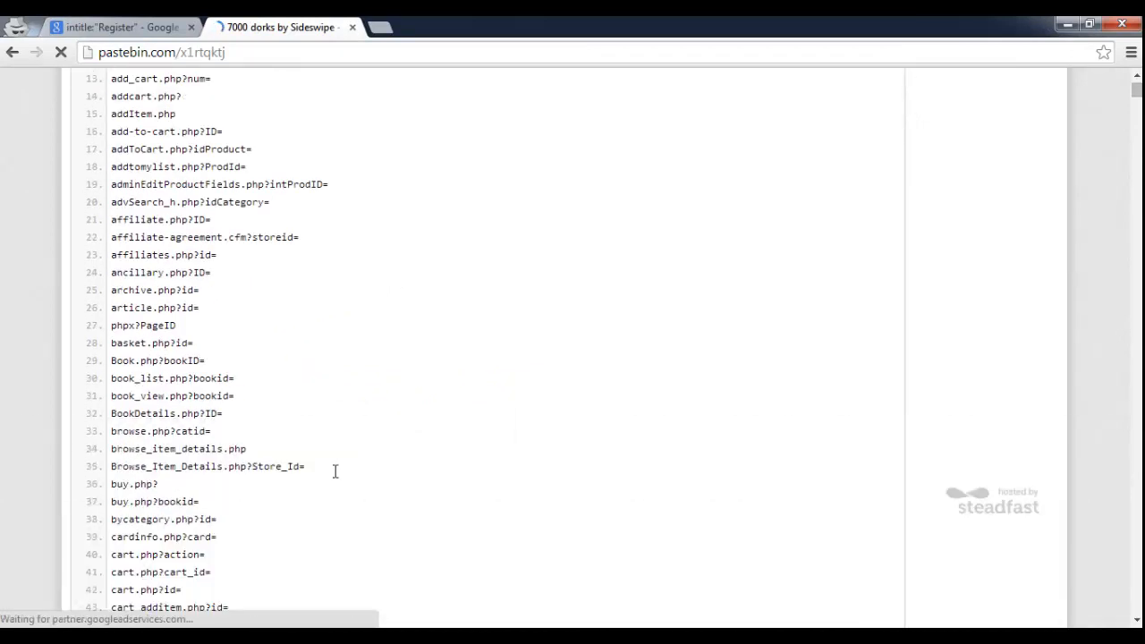
pyautogui.scroll(-3)
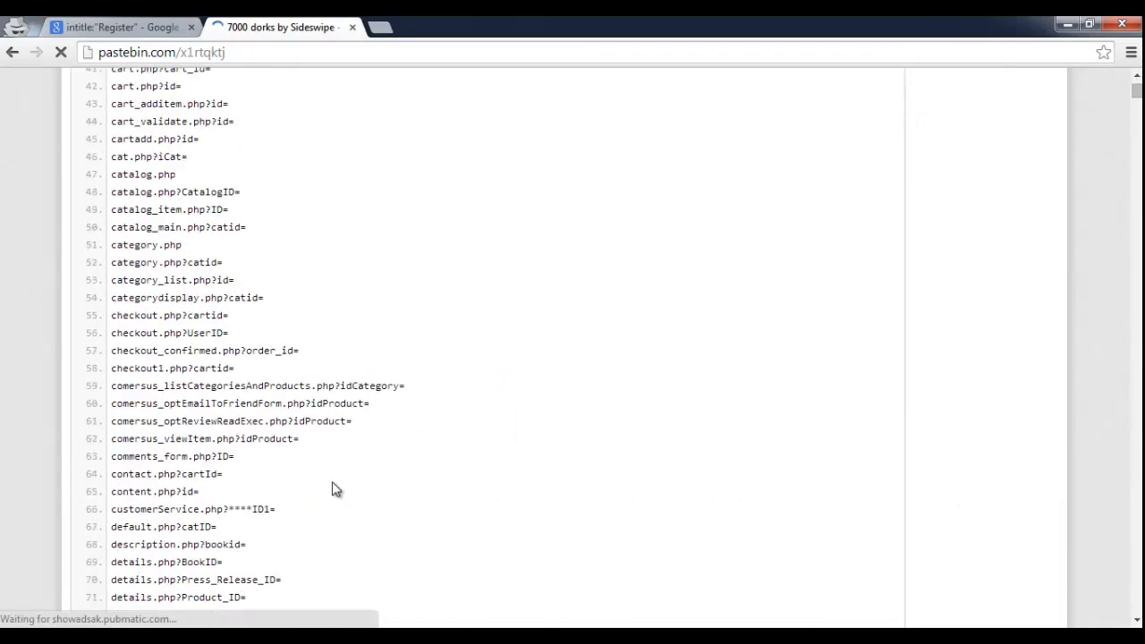
pyautogui.scroll(-3)
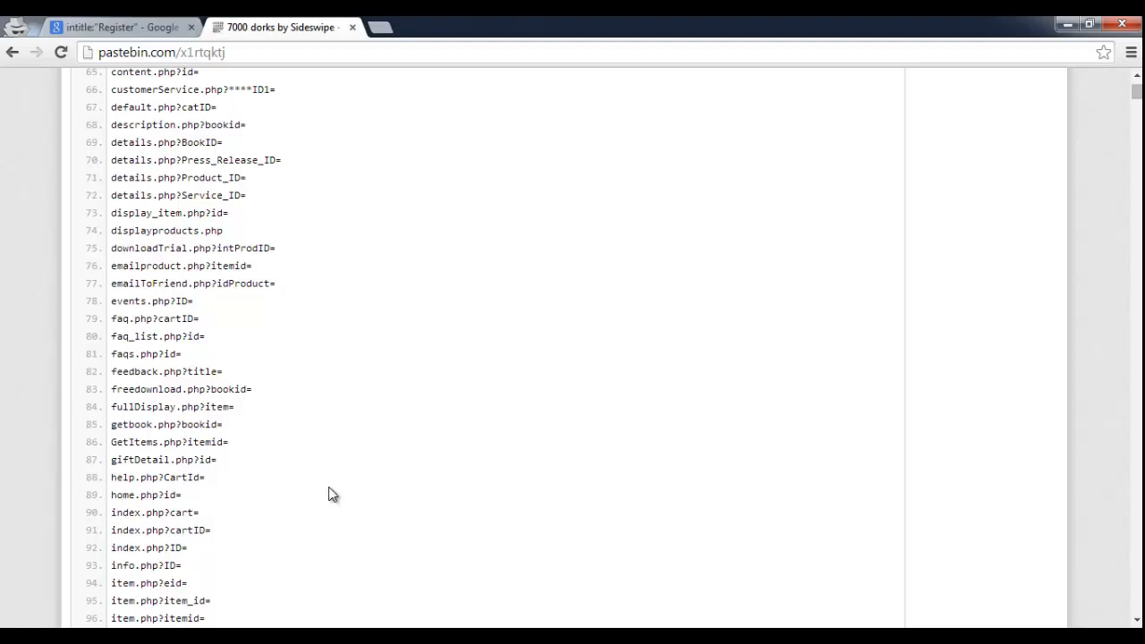
pyautogui.scroll(-3)
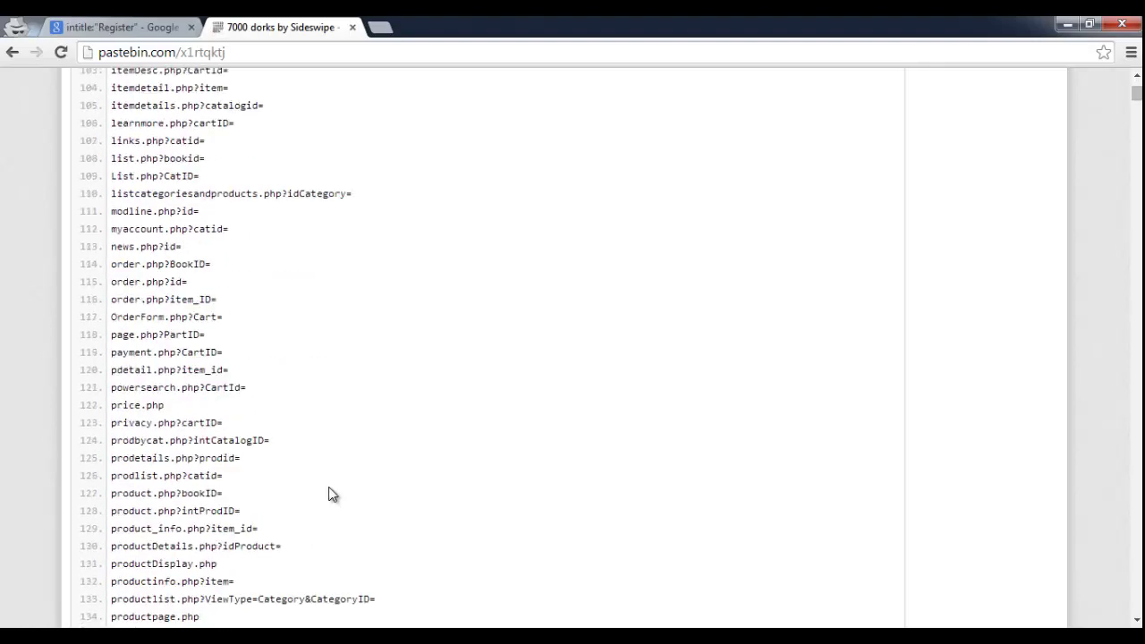
pyautogui.scroll(-3)
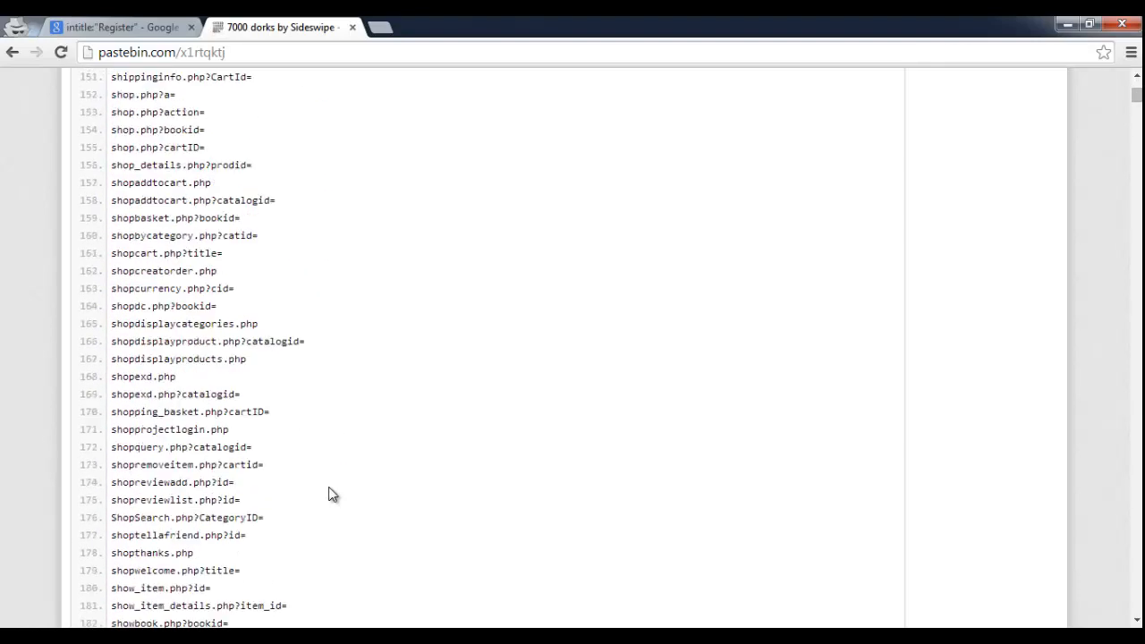
pyautogui.scroll(-3)
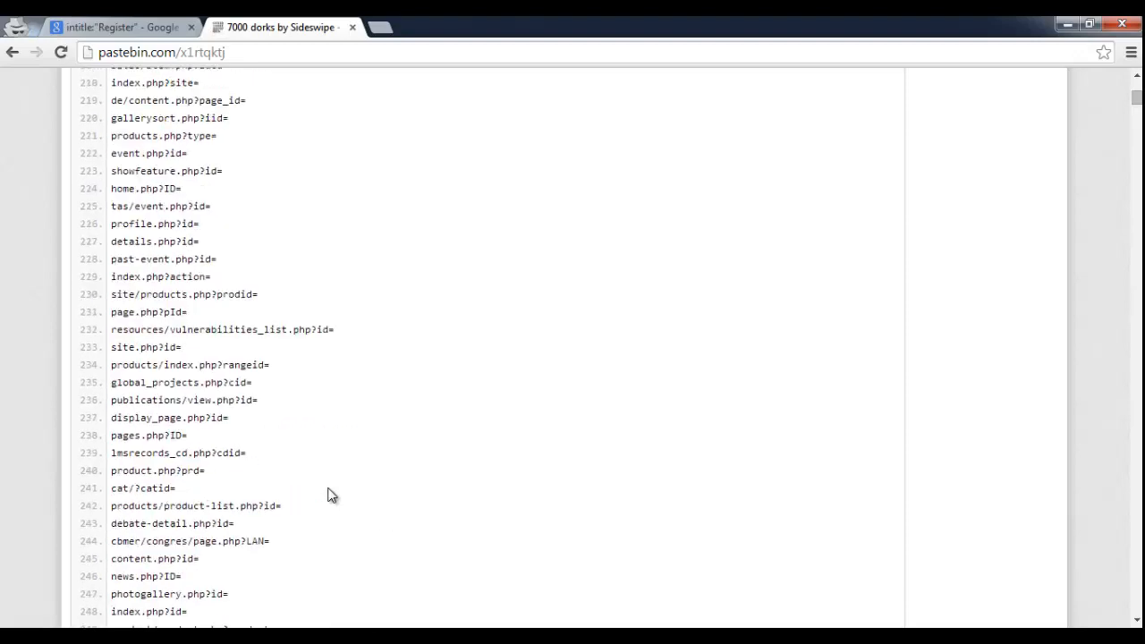
pyautogui.scroll(-3)
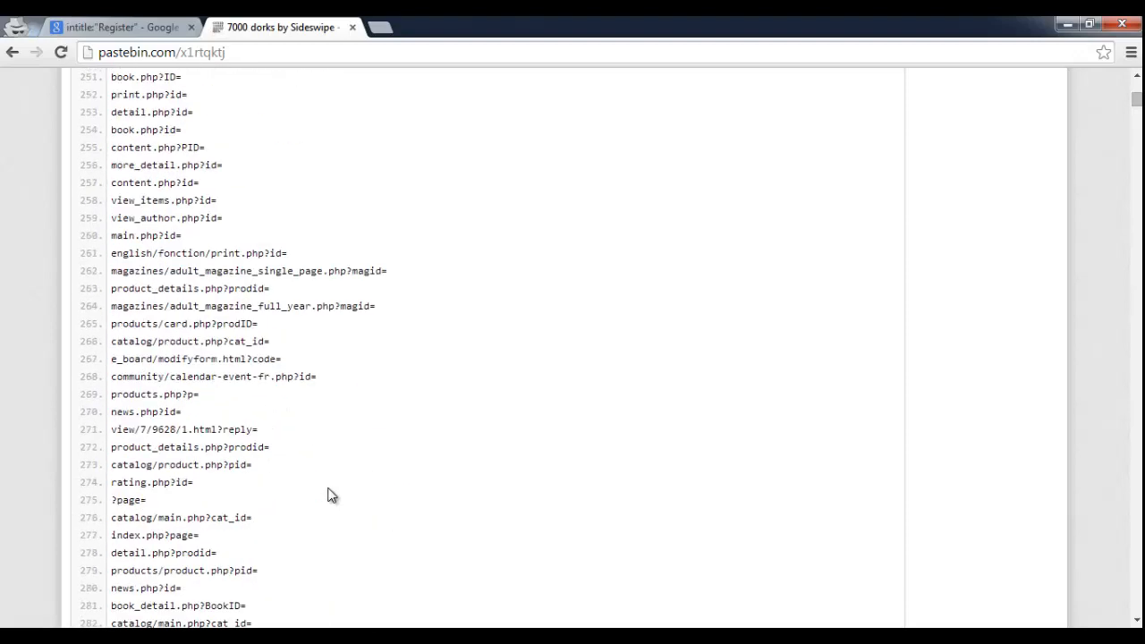
pyautogui.scroll(-3)
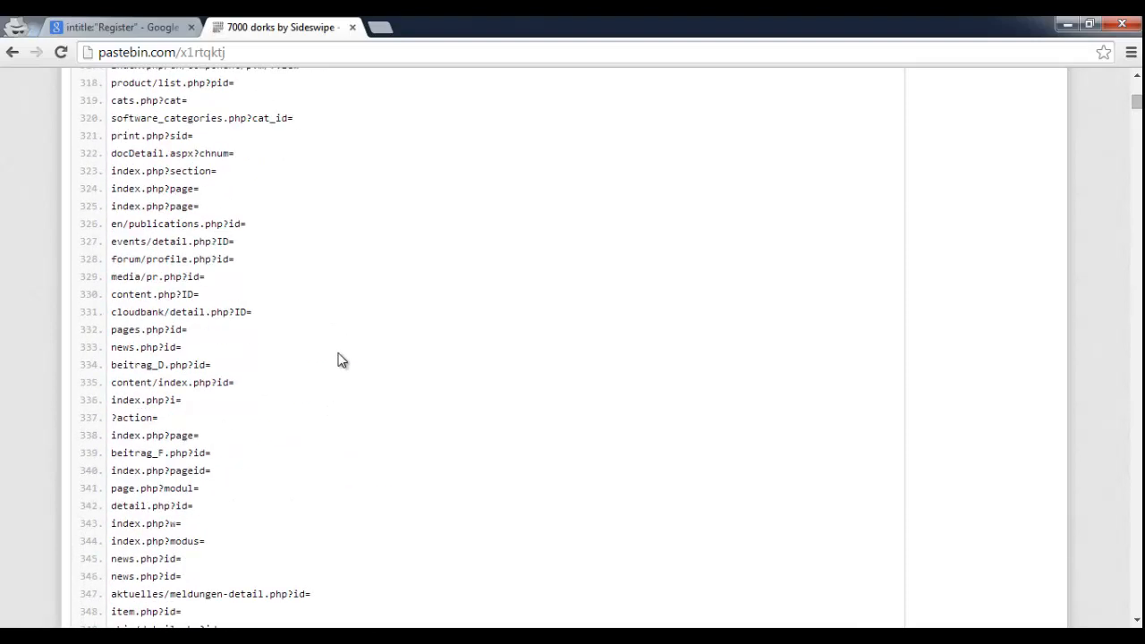
pyautogui.scroll(-3)
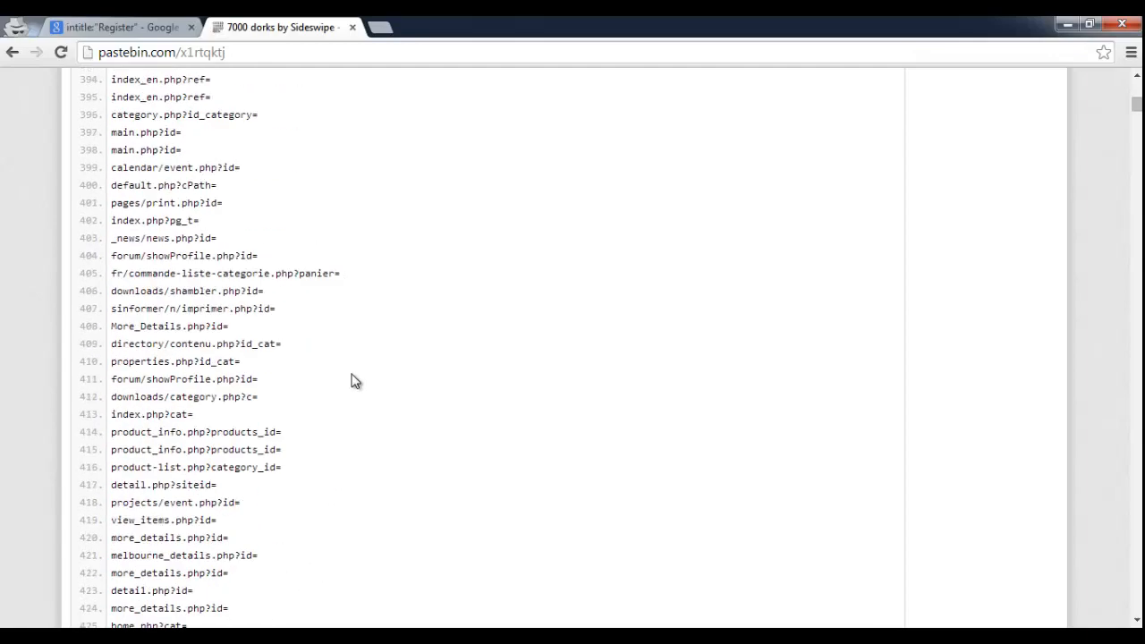
pyautogui.scroll(-3)
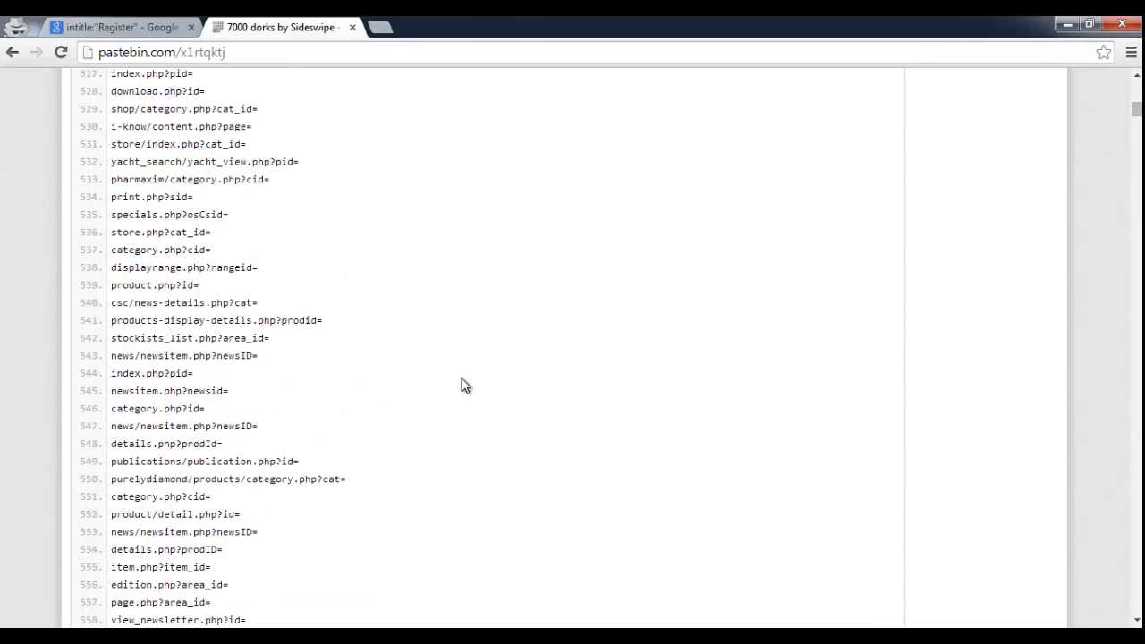
pyautogui.scroll(-3)
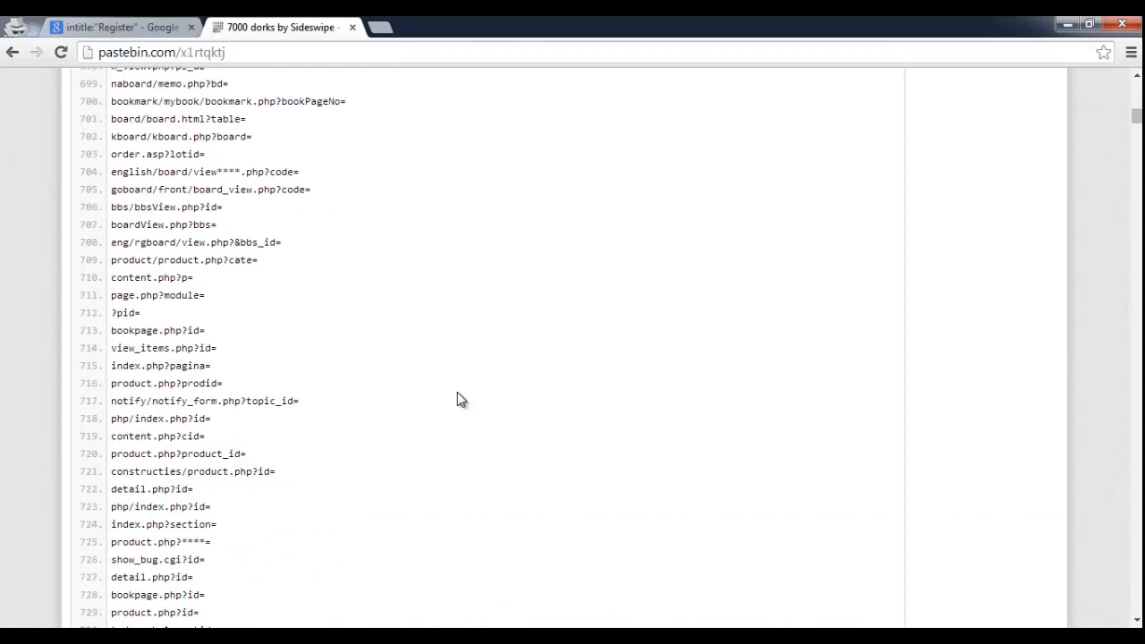
pyautogui.scroll(-3)
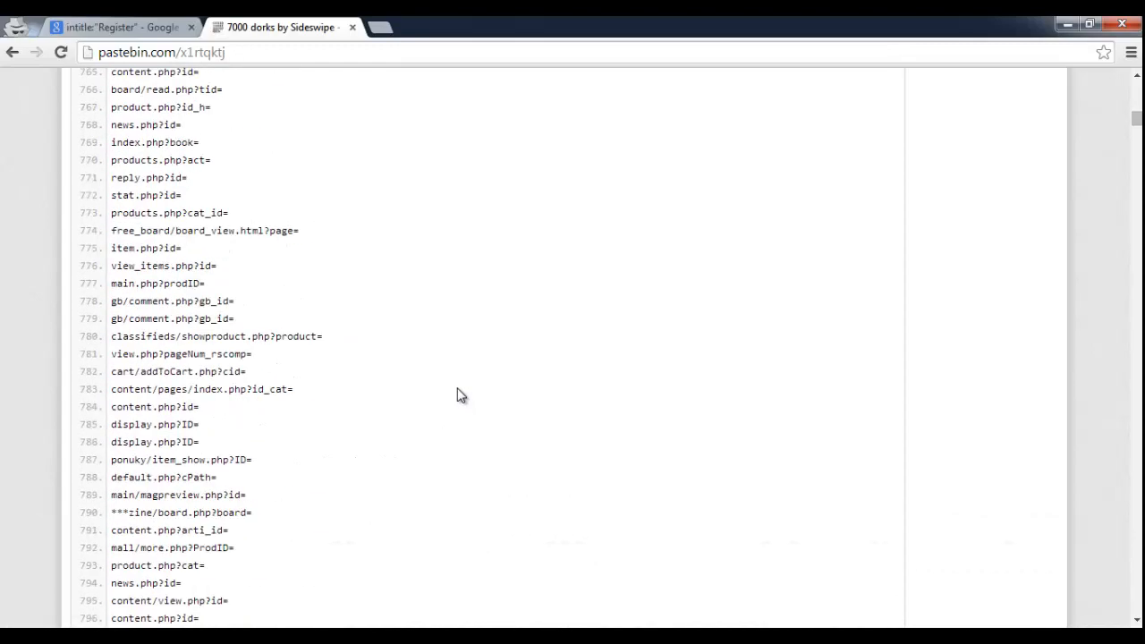
pyautogui.scroll(-3)
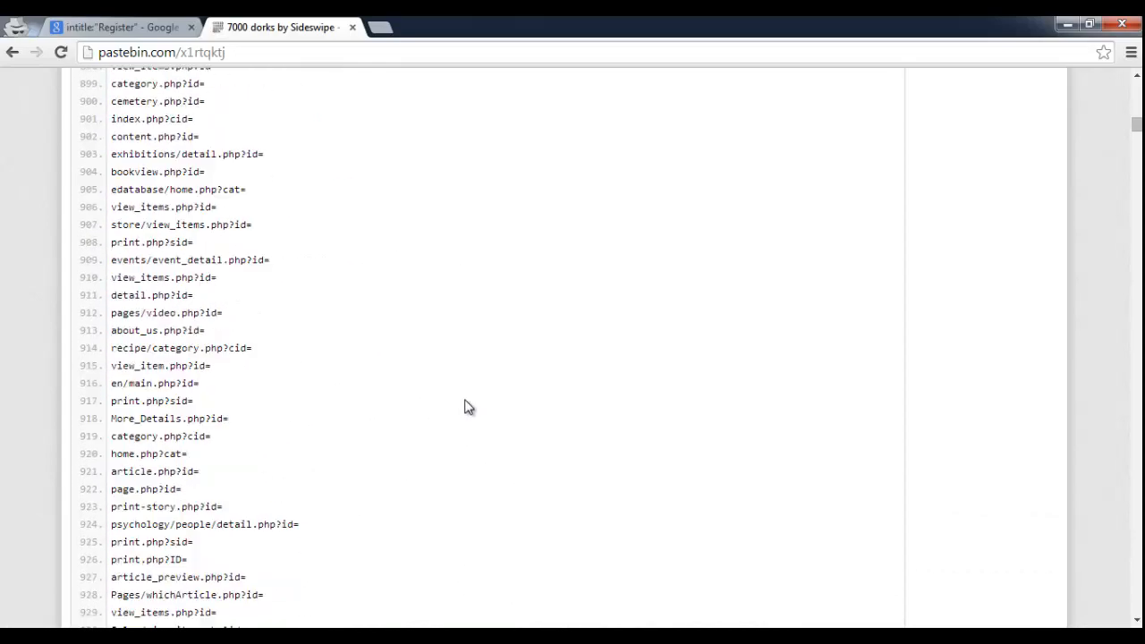
# - Continue down the dork list past entry 1400, toggling with the Register results tab
pyautogui.scroll(3)
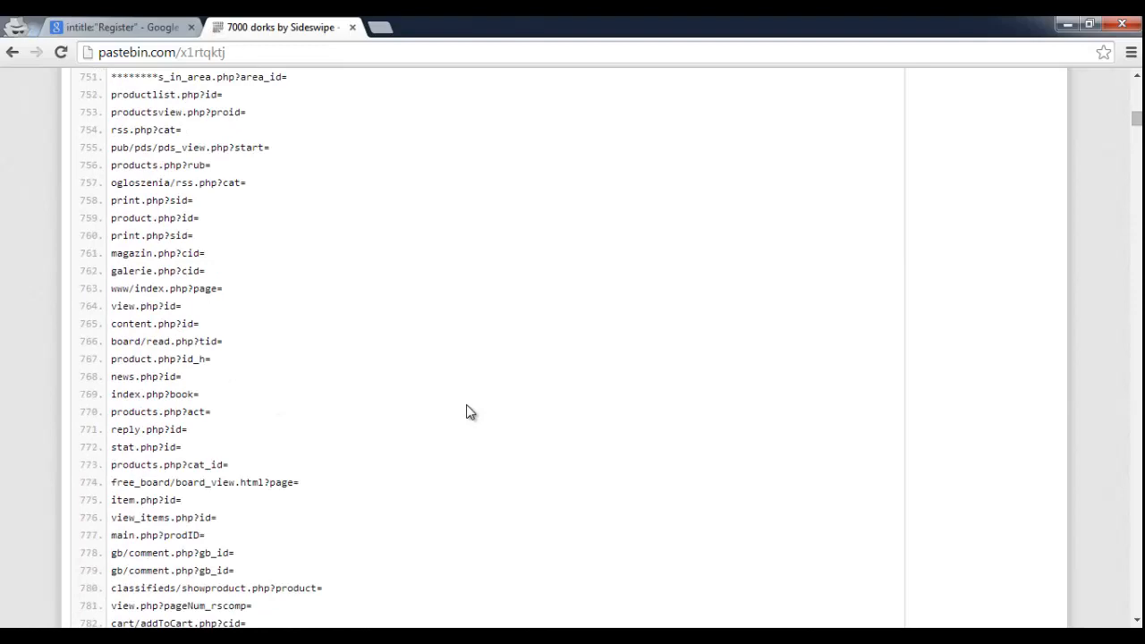
pyautogui.scroll(-3)
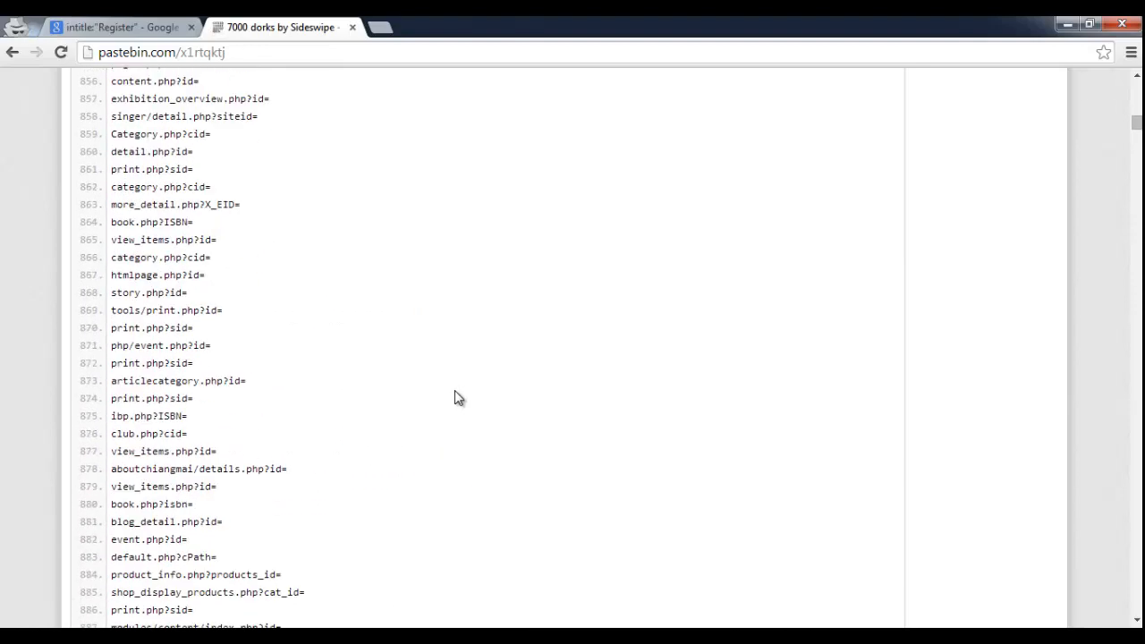
pyautogui.scroll(-3)
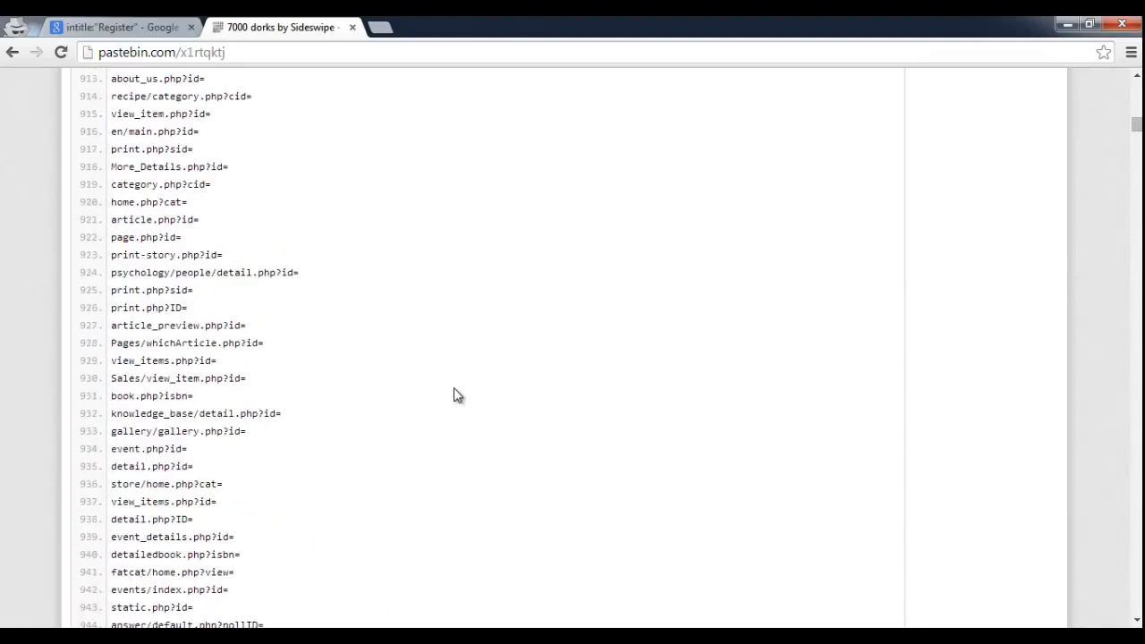
pyautogui.scroll(-3)
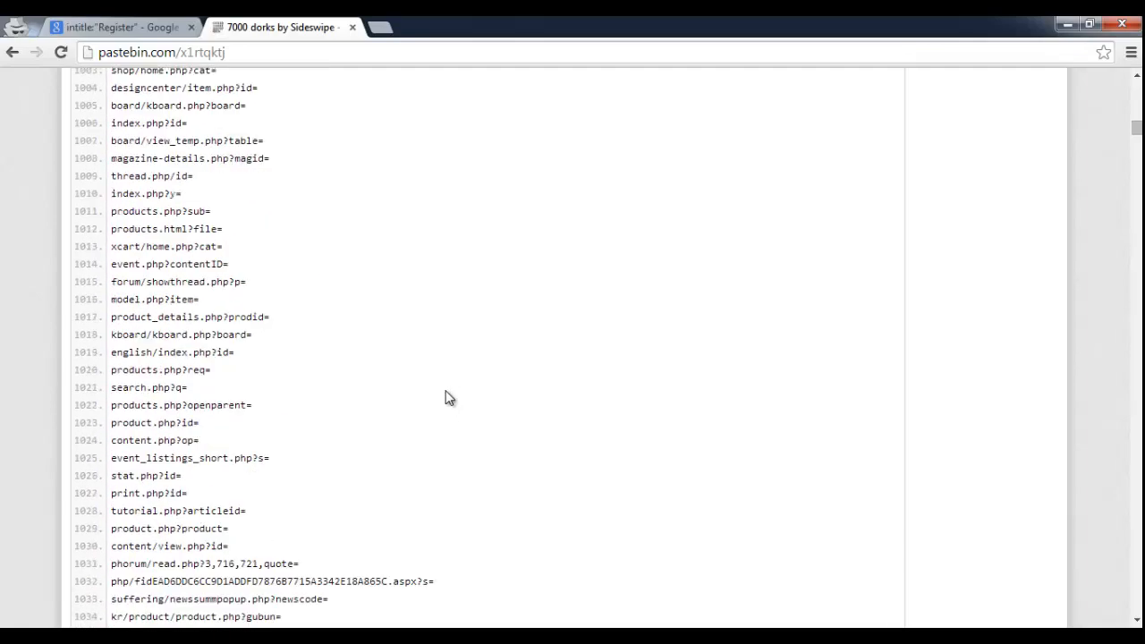
pyautogui.scroll(-3)
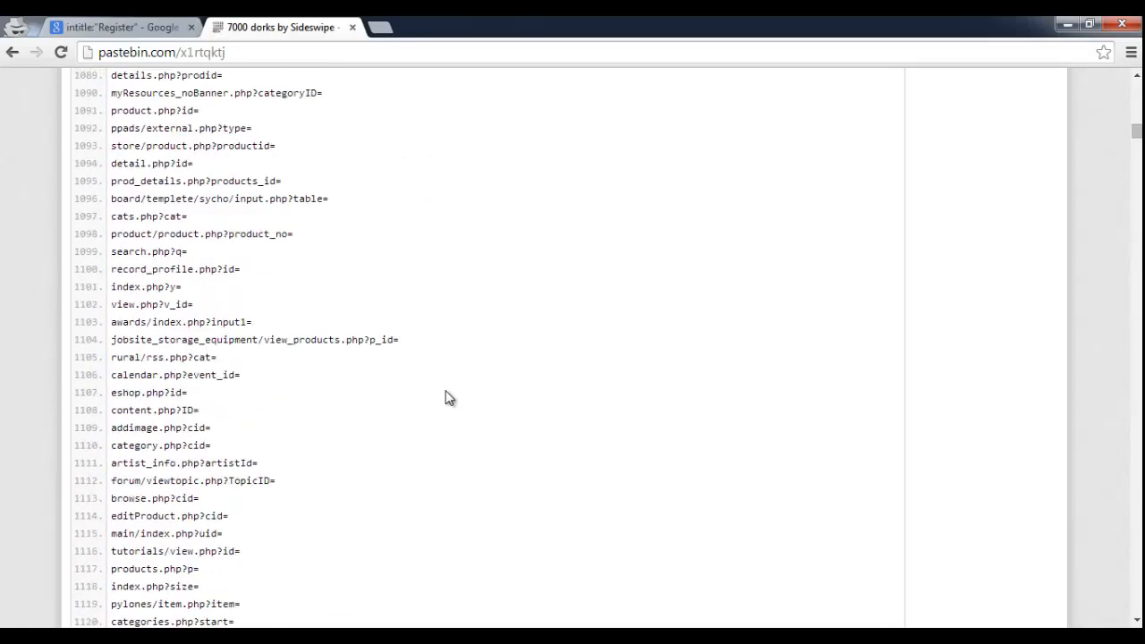
pyautogui.scroll(-3)
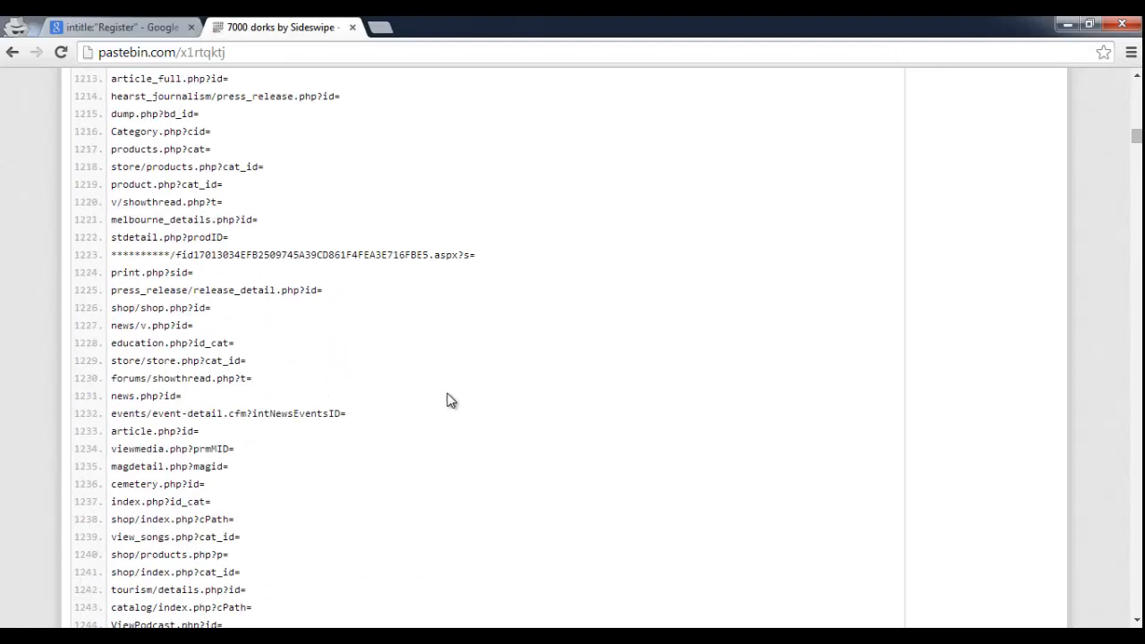
pyautogui.scroll(-3)
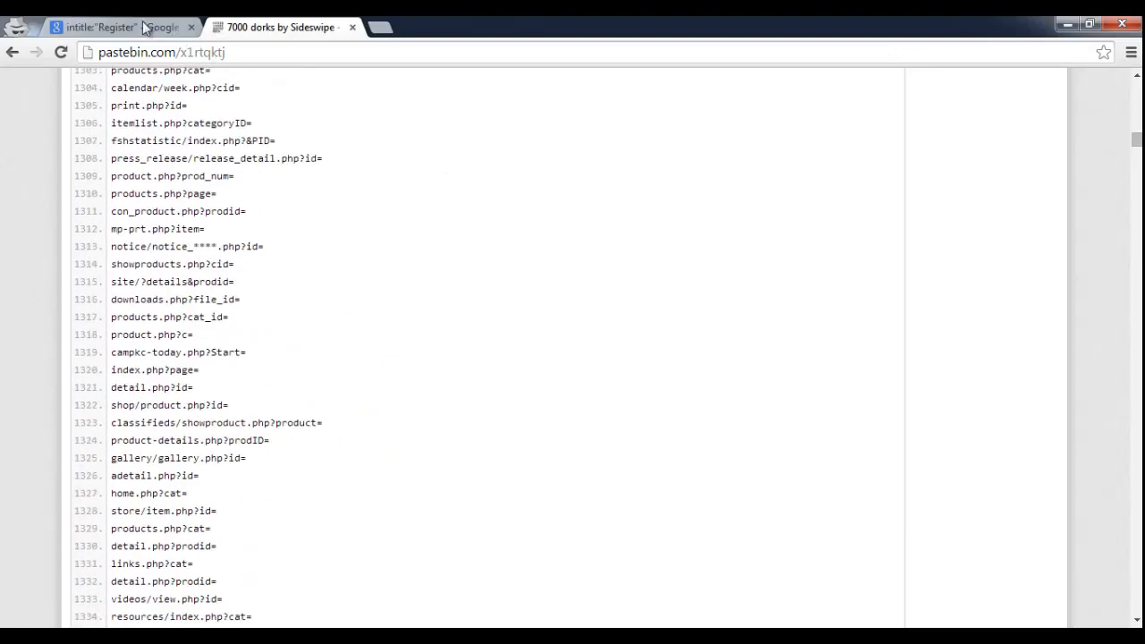
pyautogui.click(98, 27)
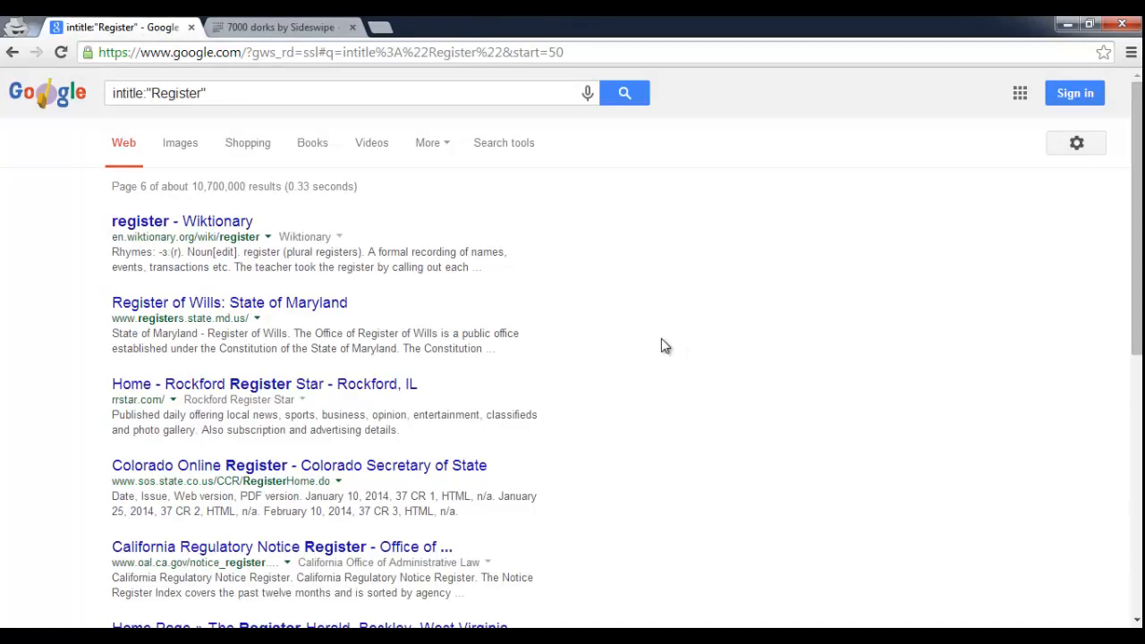
pyautogui.click(283, 26)
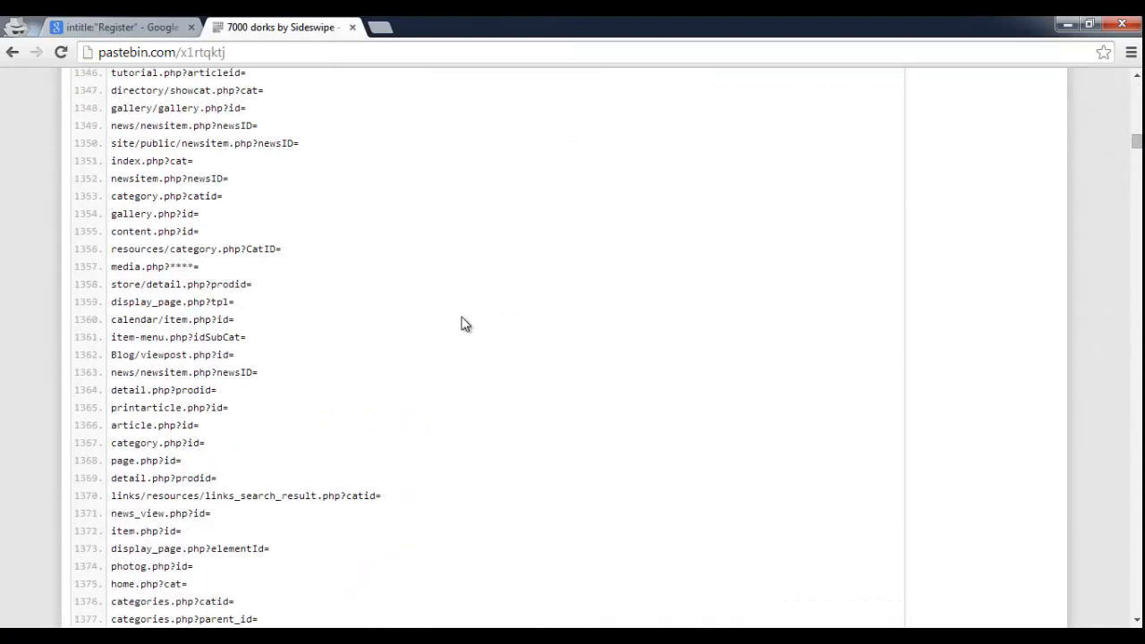
pyautogui.click(116, 27)
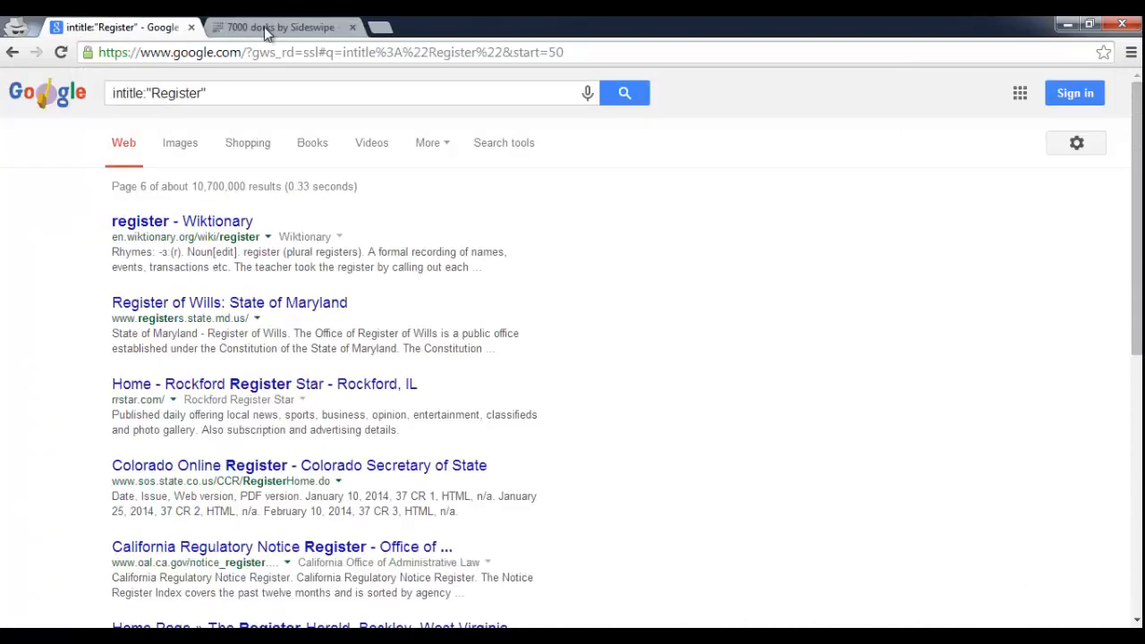
pyautogui.click(283, 27)
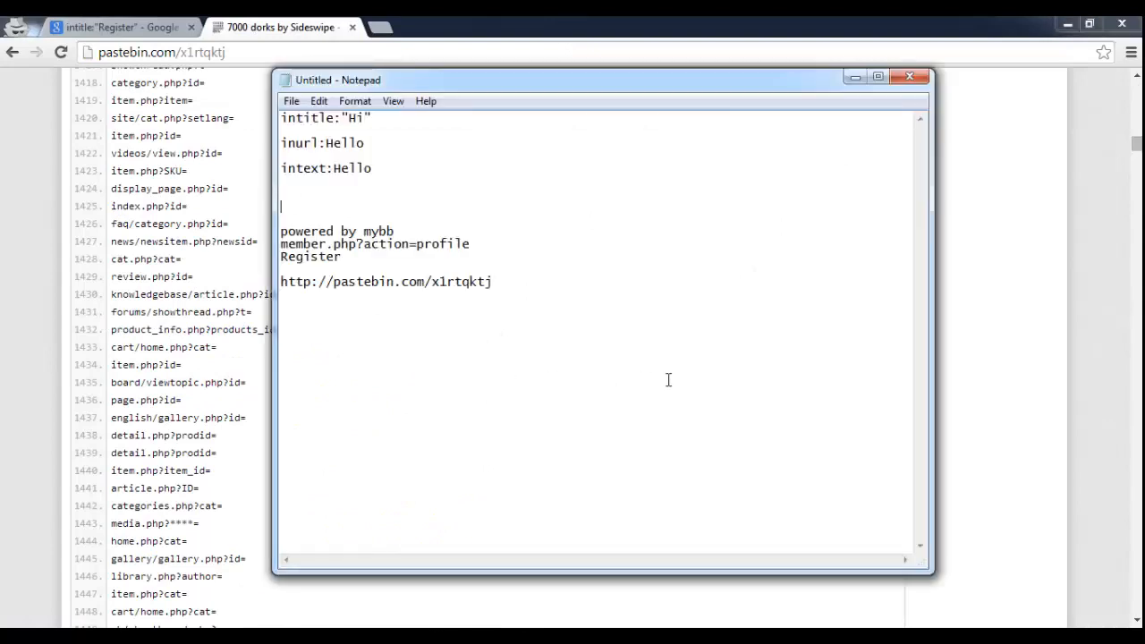
pyautogui.moveTo(444, 223)
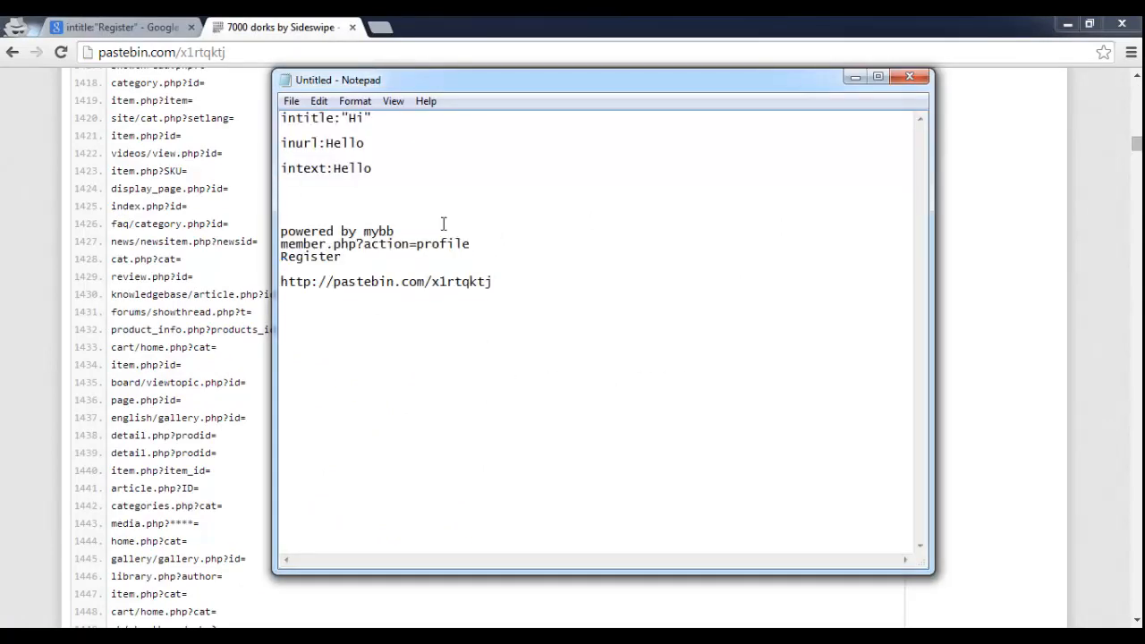